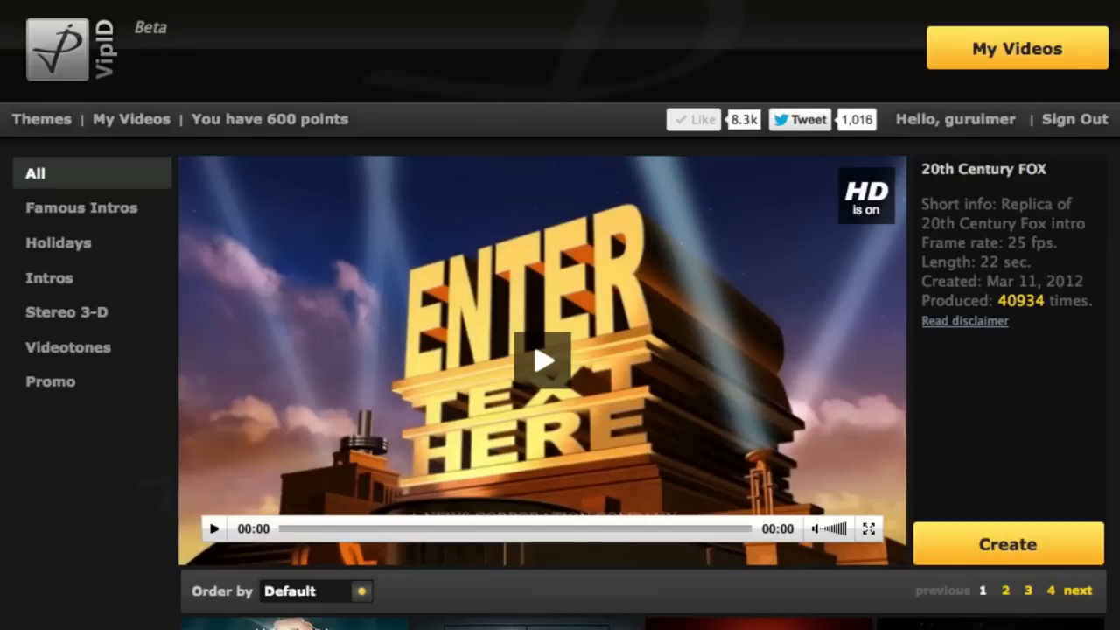
# Start the 20th Century FOX intro and agree to VipID's theme disclaimer.
pyautogui.scroll(-3)
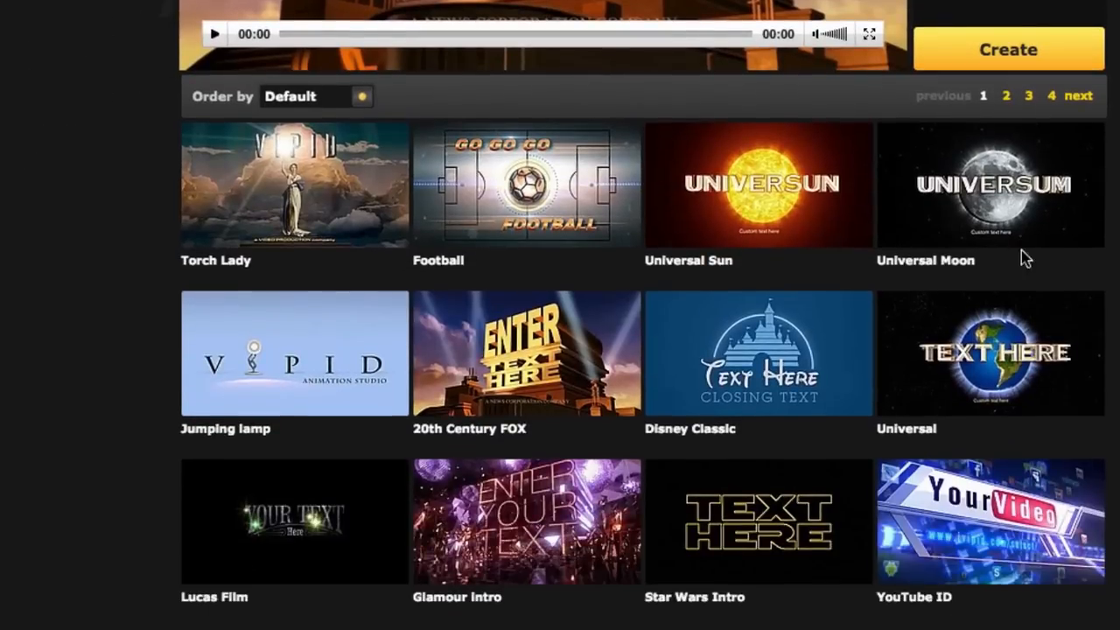
pyautogui.moveTo(833, 377)
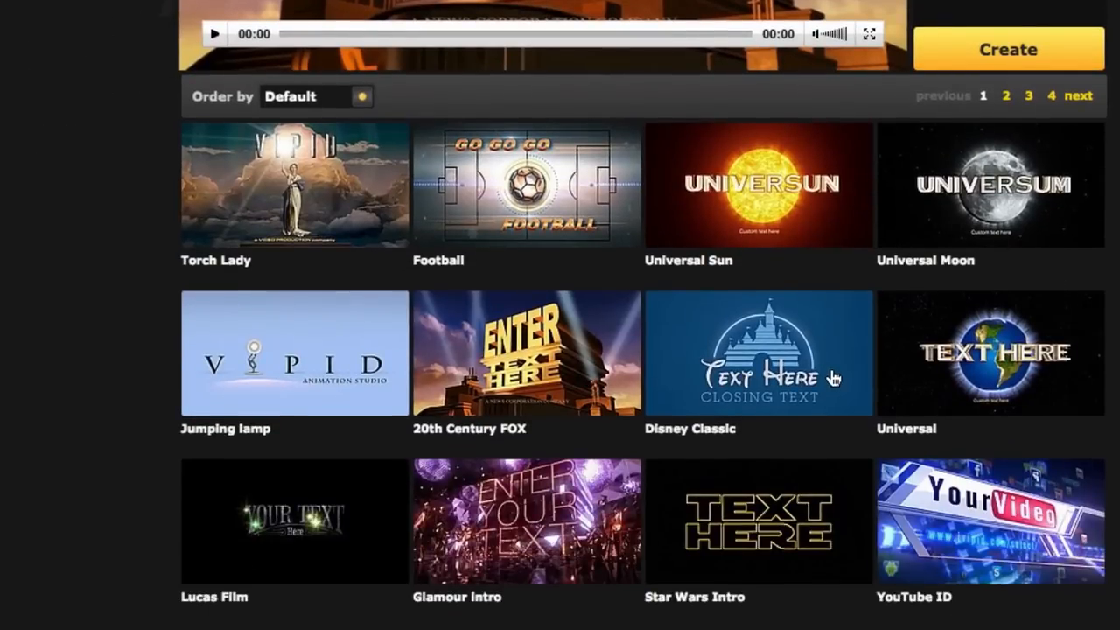
pyautogui.moveTo(1000, 376)
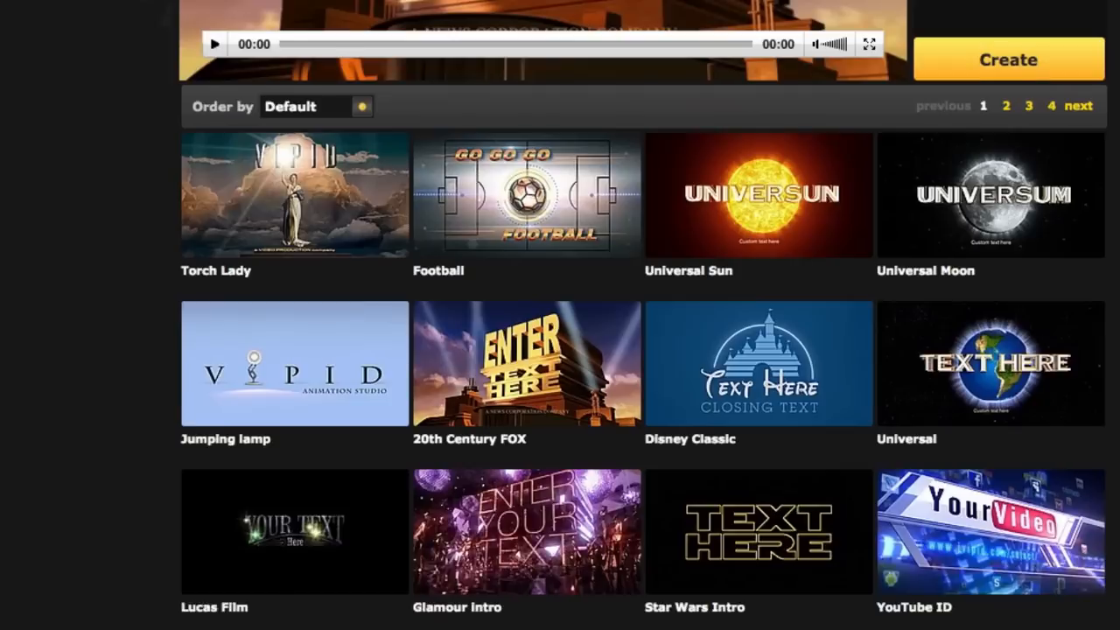
pyautogui.scroll(3)
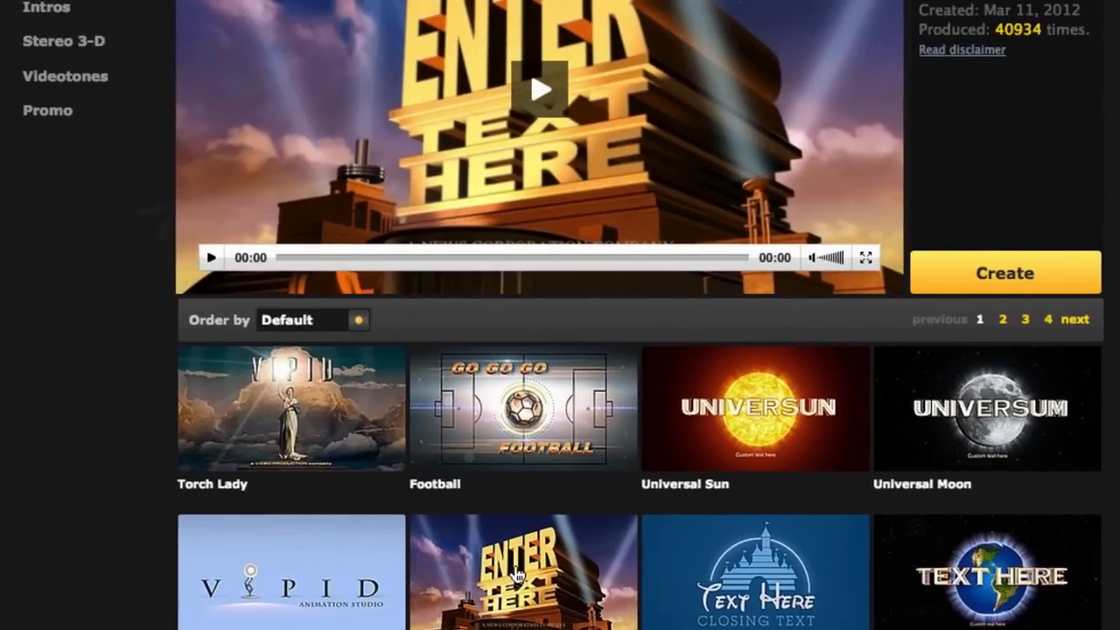
pyautogui.moveTo(576, 104)
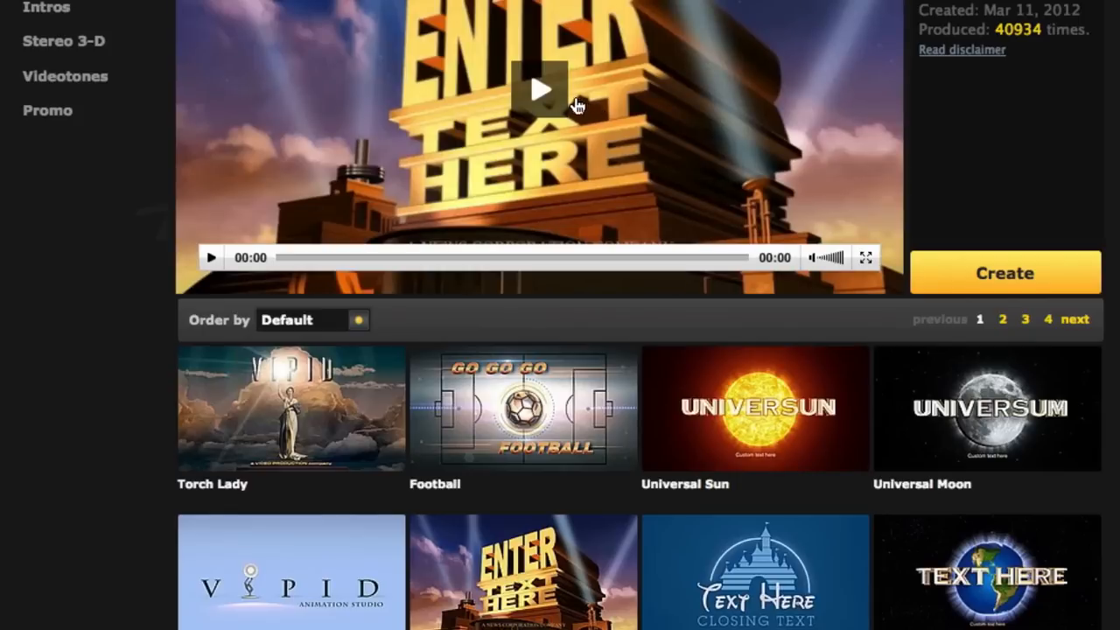
pyautogui.moveTo(620, 132)
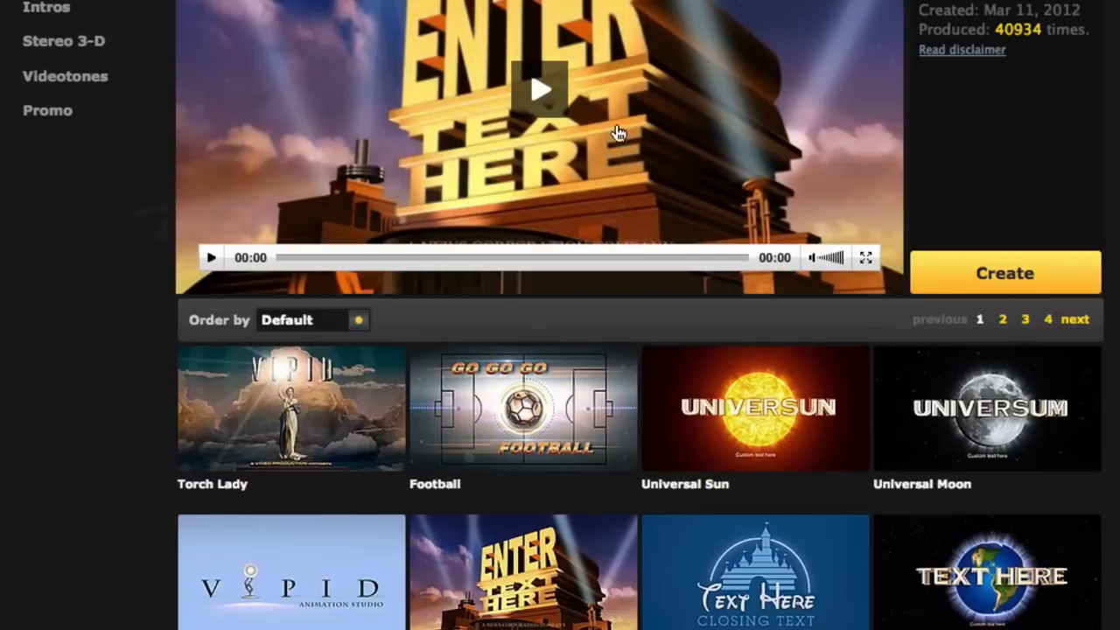
pyautogui.moveTo(993, 280)
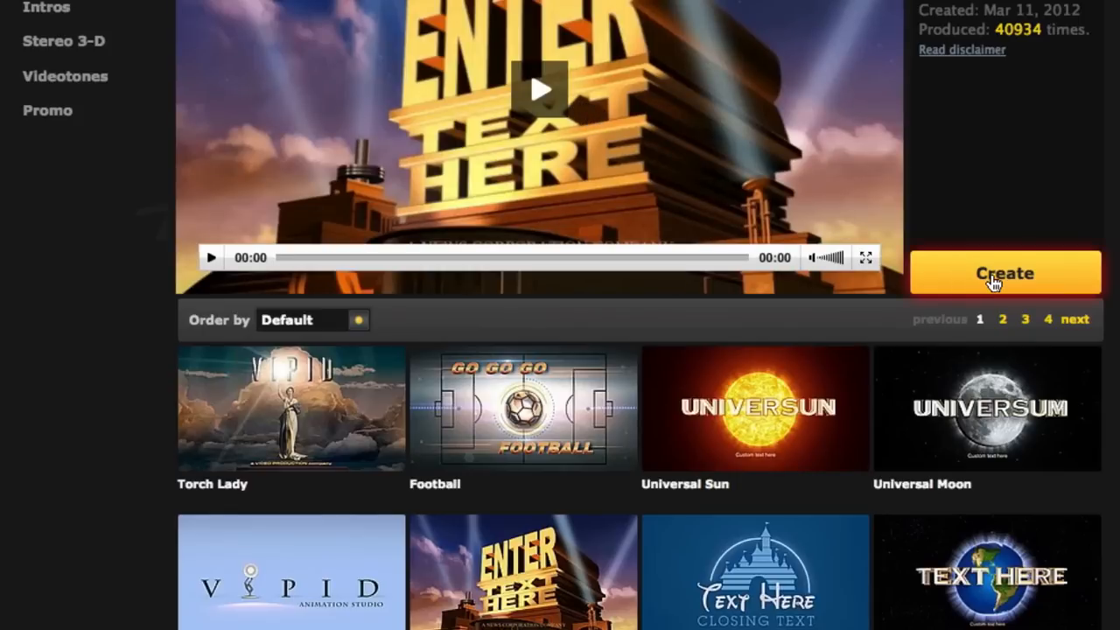
pyautogui.click(961, 50)
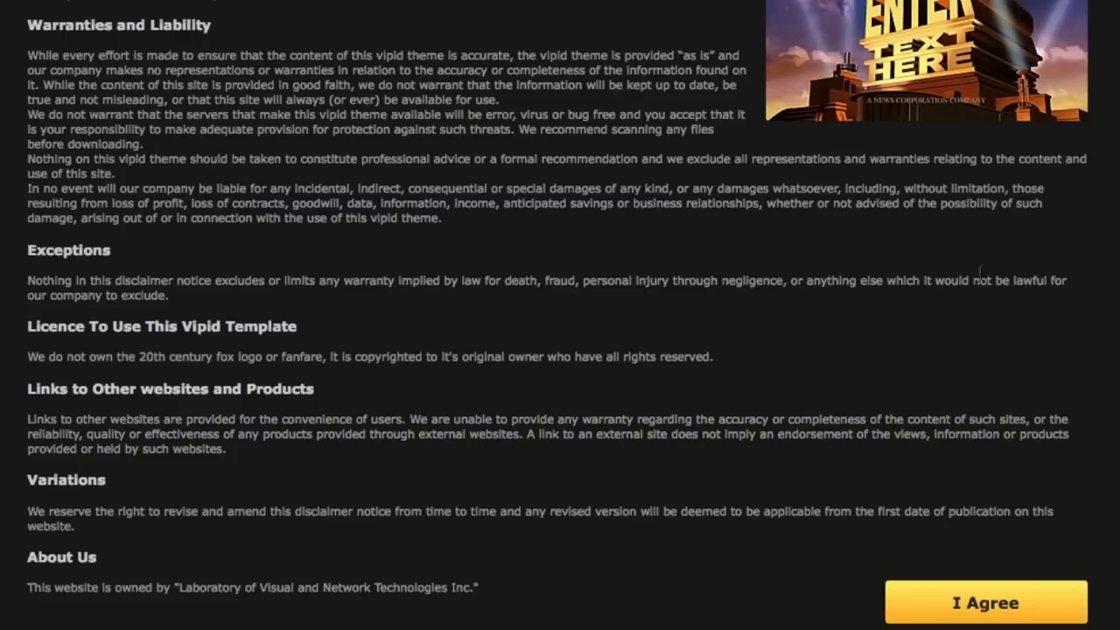
pyautogui.moveTo(401, 179)
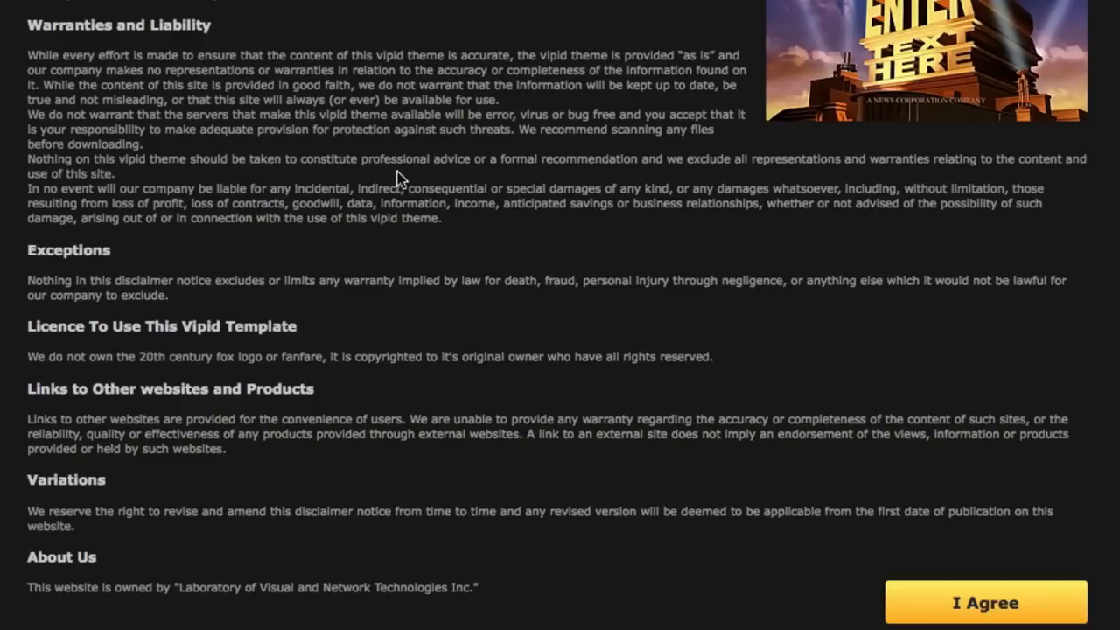
pyautogui.scroll(-3)
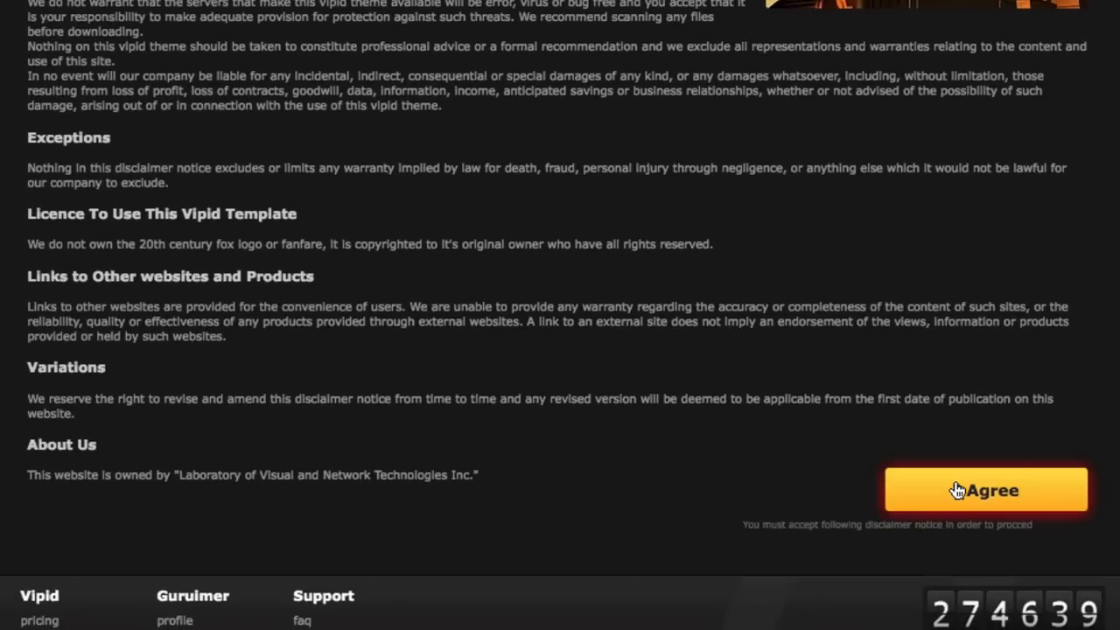
pyautogui.click(986, 490)
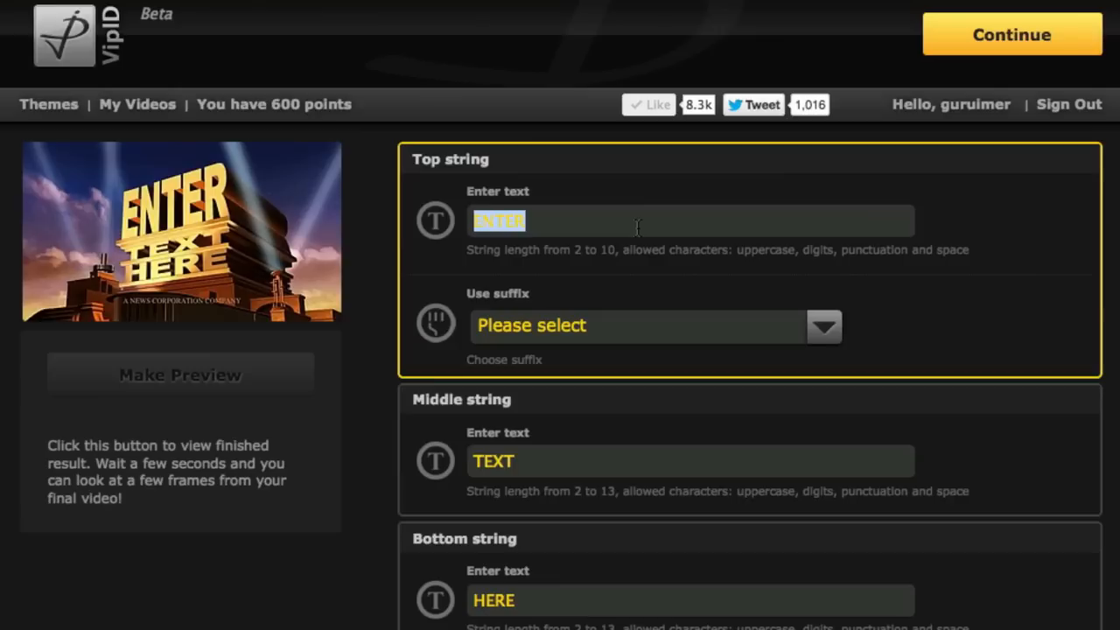
# Set the top string to SUPER with no suffix and the middle string to QUICK.
pyautogui.write('SUPER')
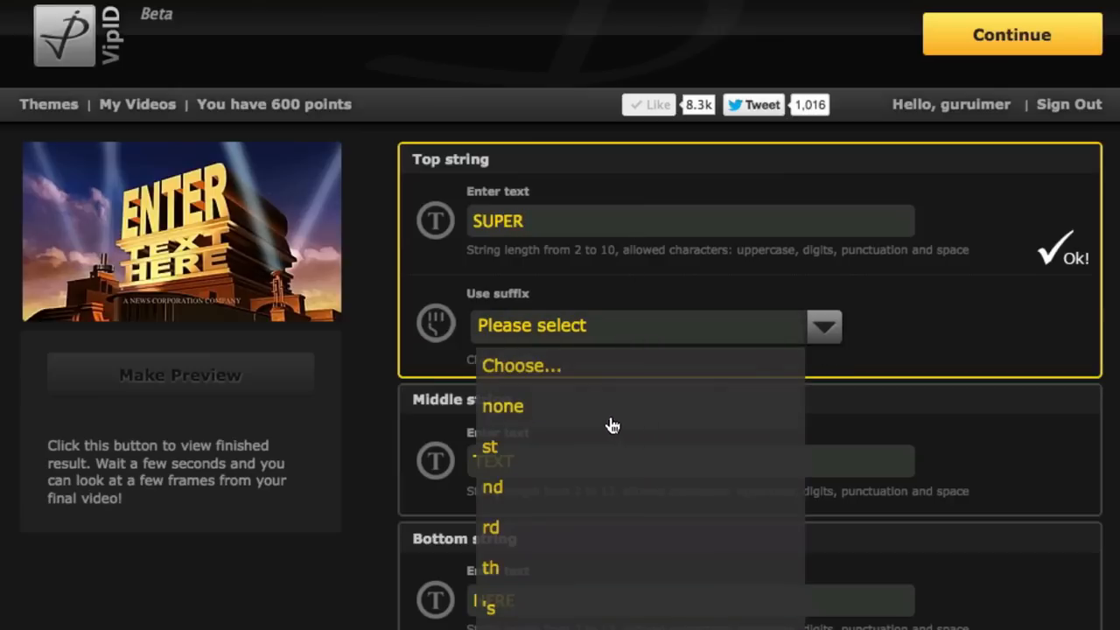
pyautogui.moveTo(525, 452)
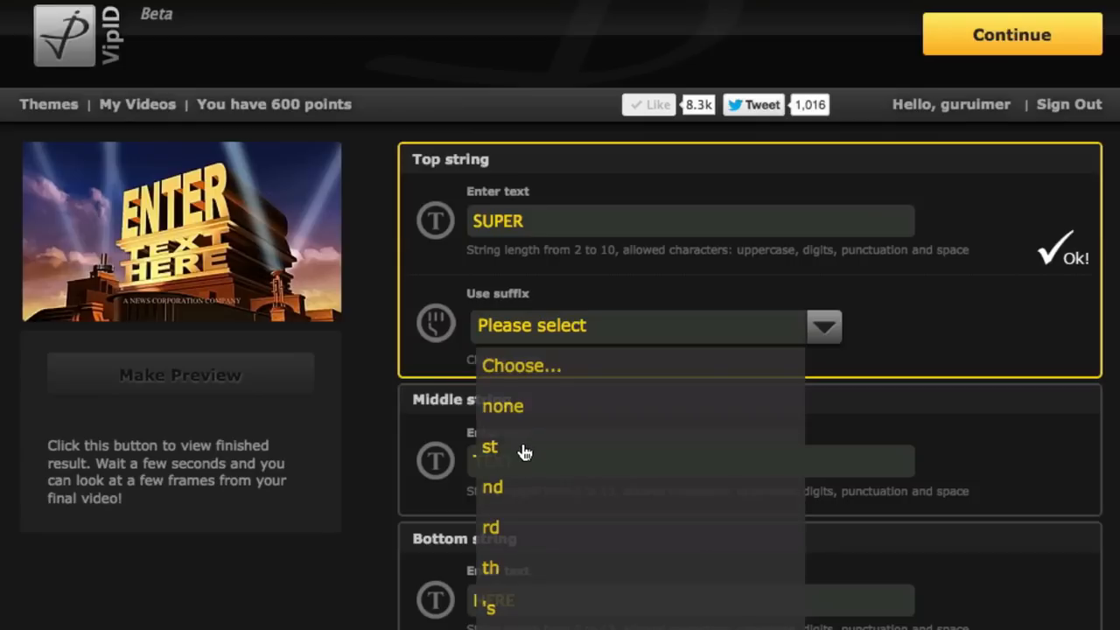
pyautogui.moveTo(518, 411)
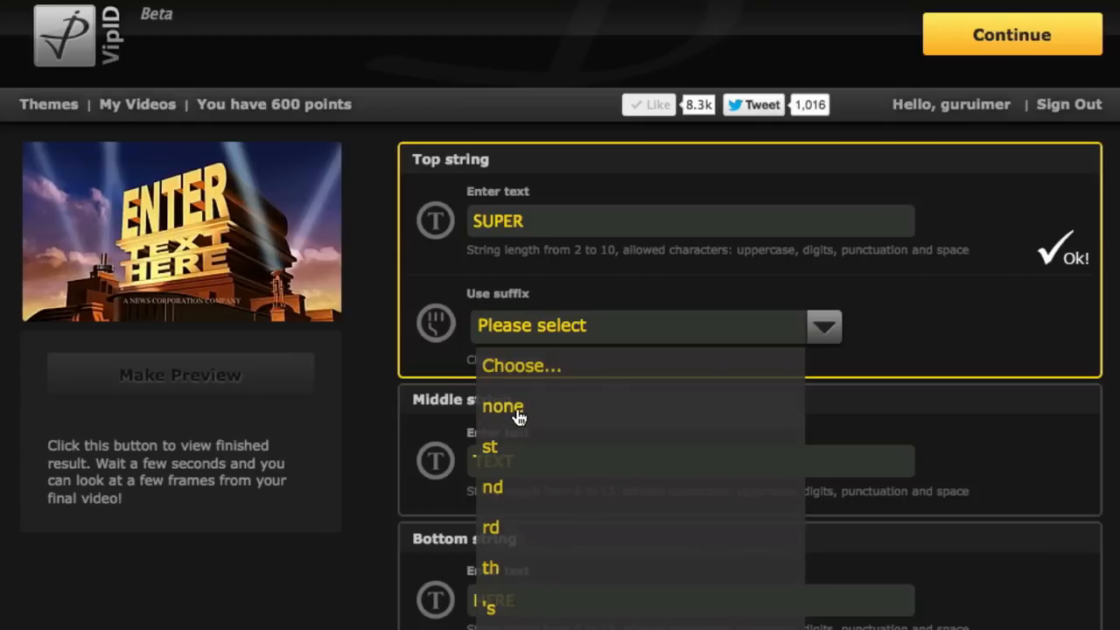
pyautogui.click(502, 406)
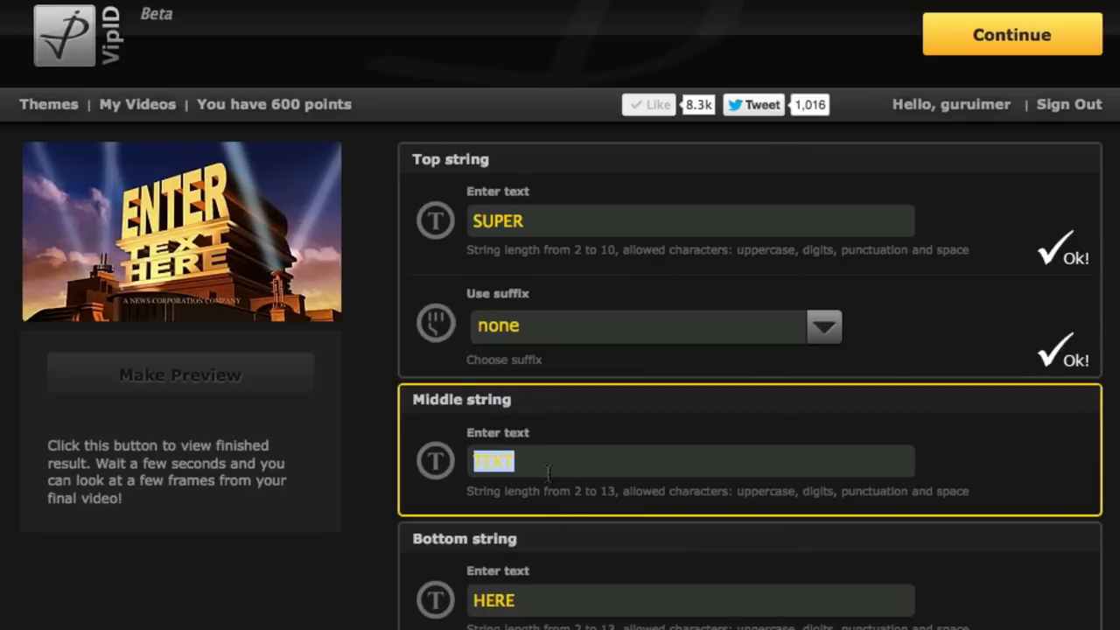
pyautogui.write('QUICK')
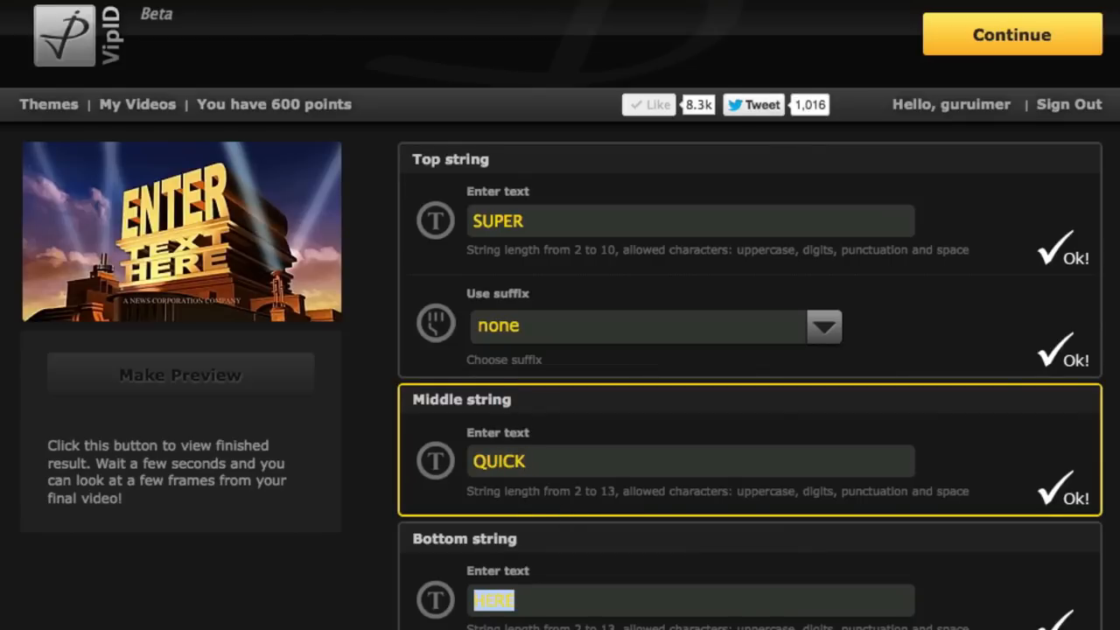
# Replace the News Company text with incomePRESS.com and enable it.
pyautogui.scroll(-3)
pyautogui.write('TUTORIAL')
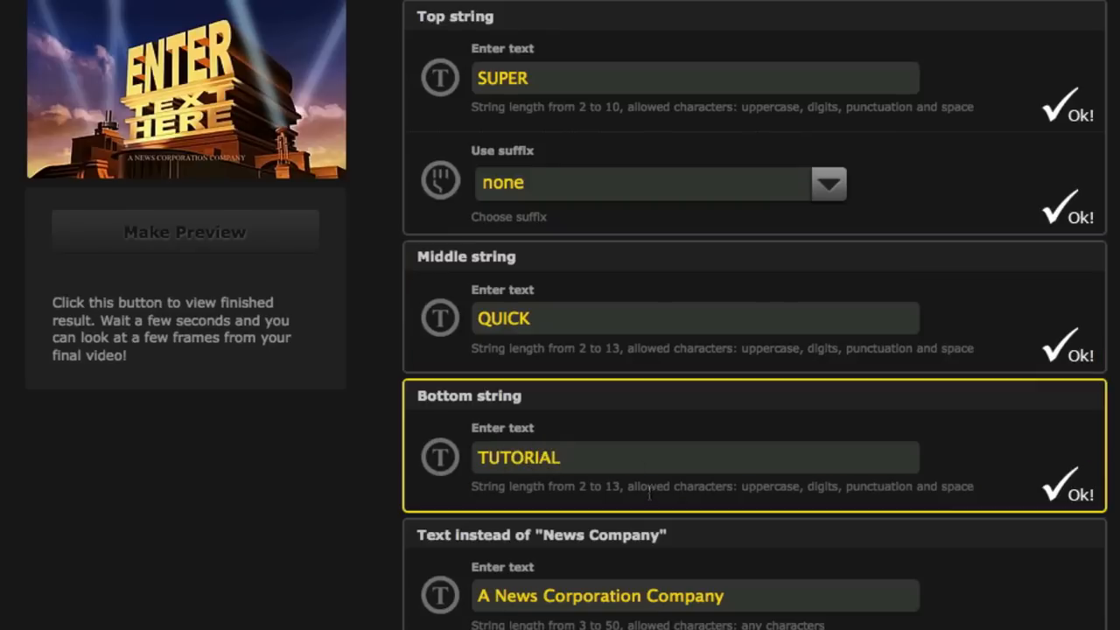
pyautogui.scroll(-3)
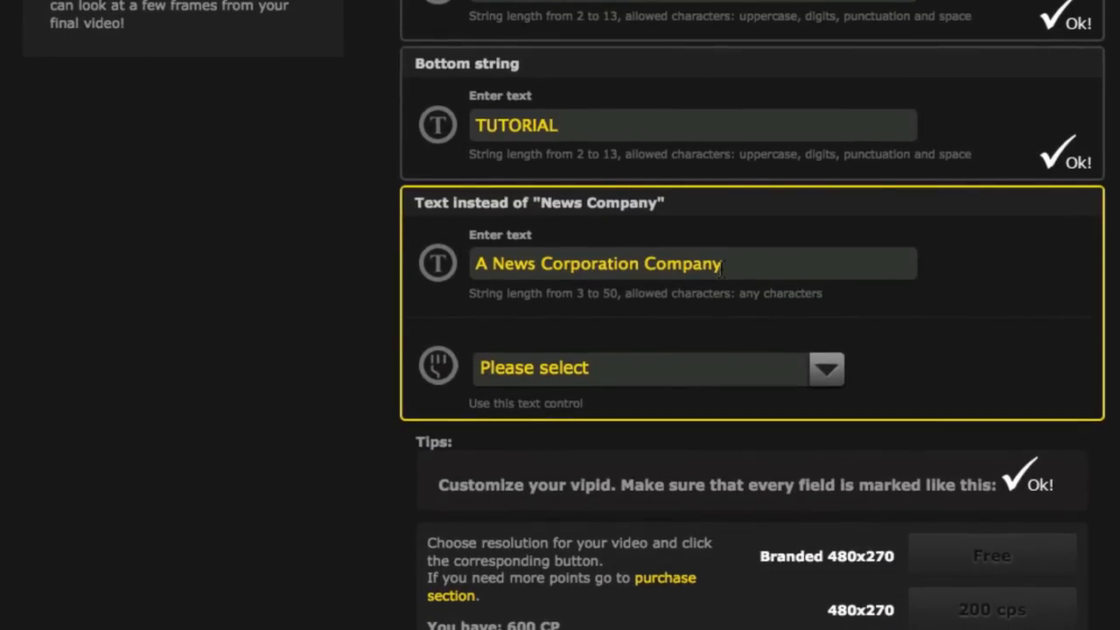
pyautogui.tripleClick(598, 264)
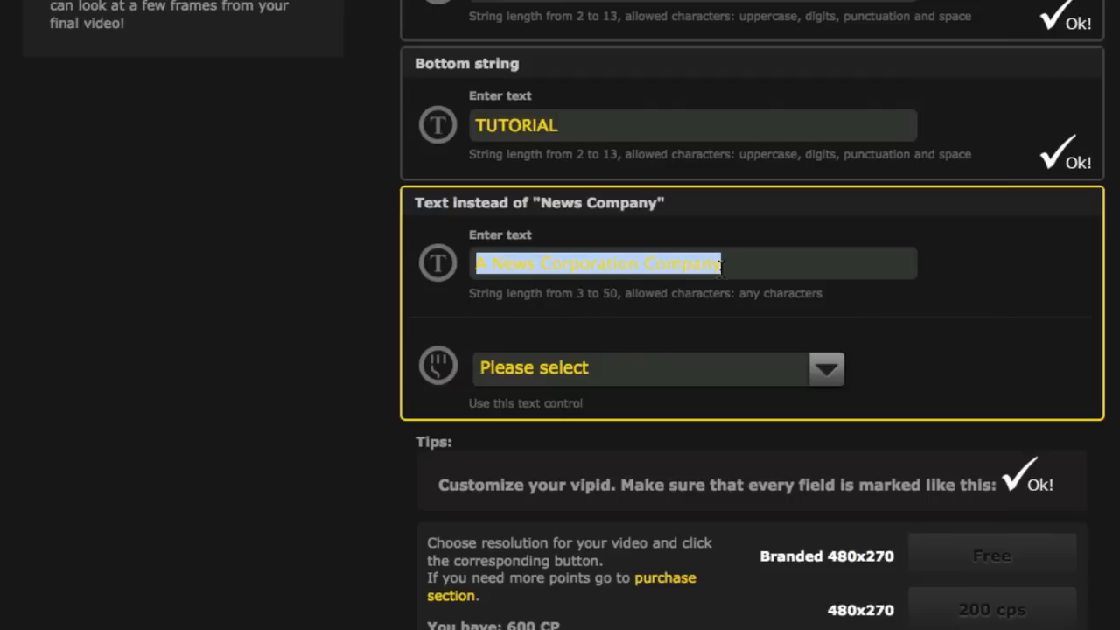
pyautogui.write('income')
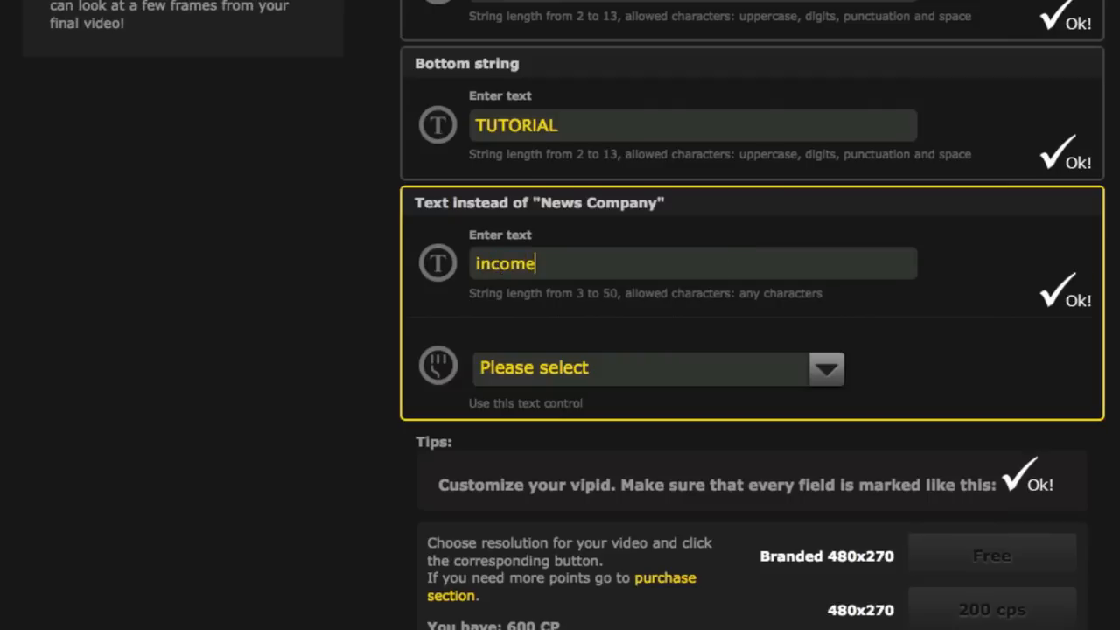
pyautogui.write('PRESS.com')
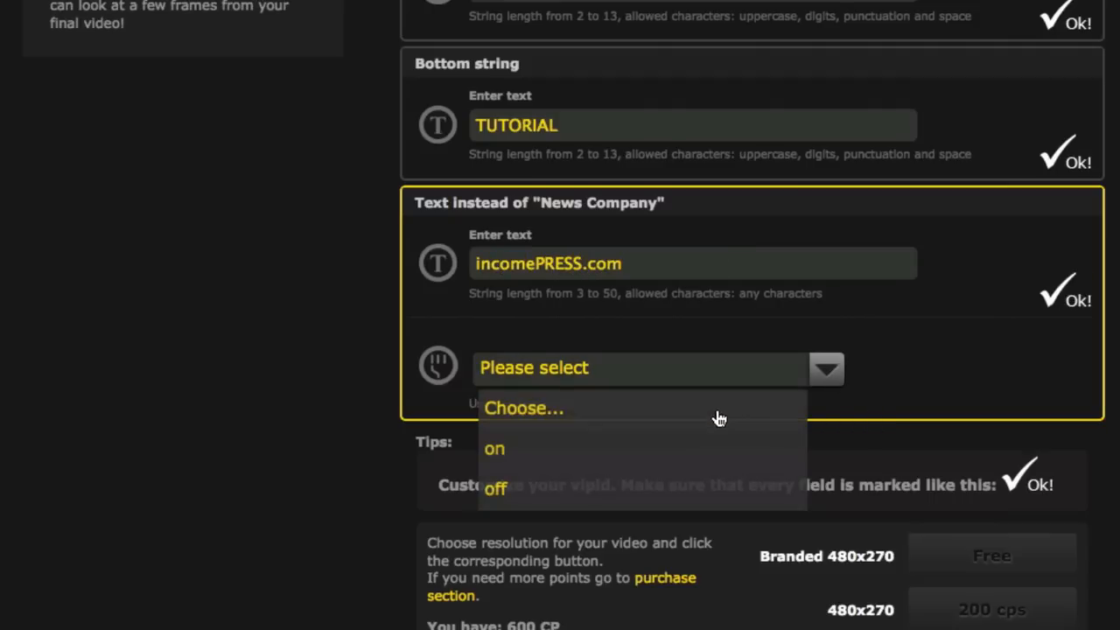
pyautogui.moveTo(541, 462)
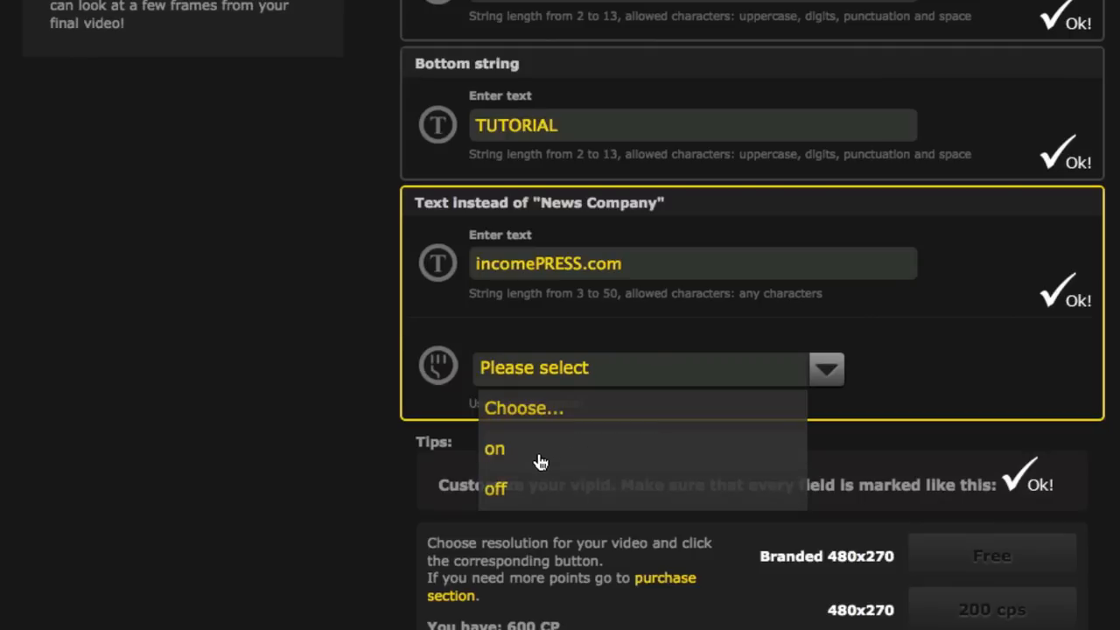
pyautogui.moveTo(512, 462)
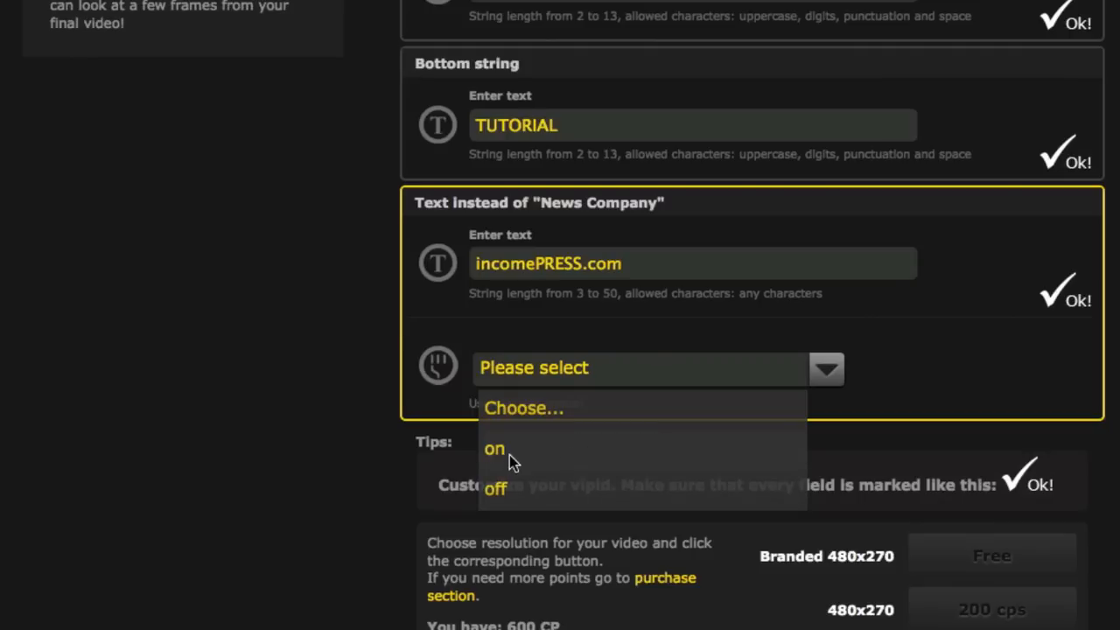
pyautogui.click(494, 447)
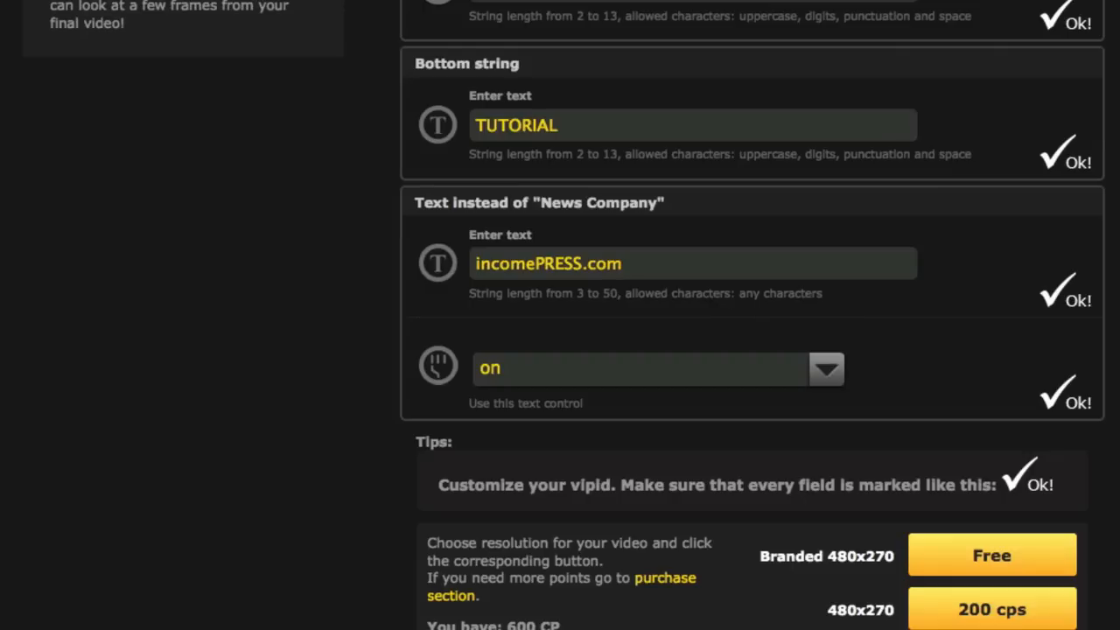
# Scroll back up through the validated SUPER, QUICK, TUTORIAL title fields.
pyautogui.scroll(-3)
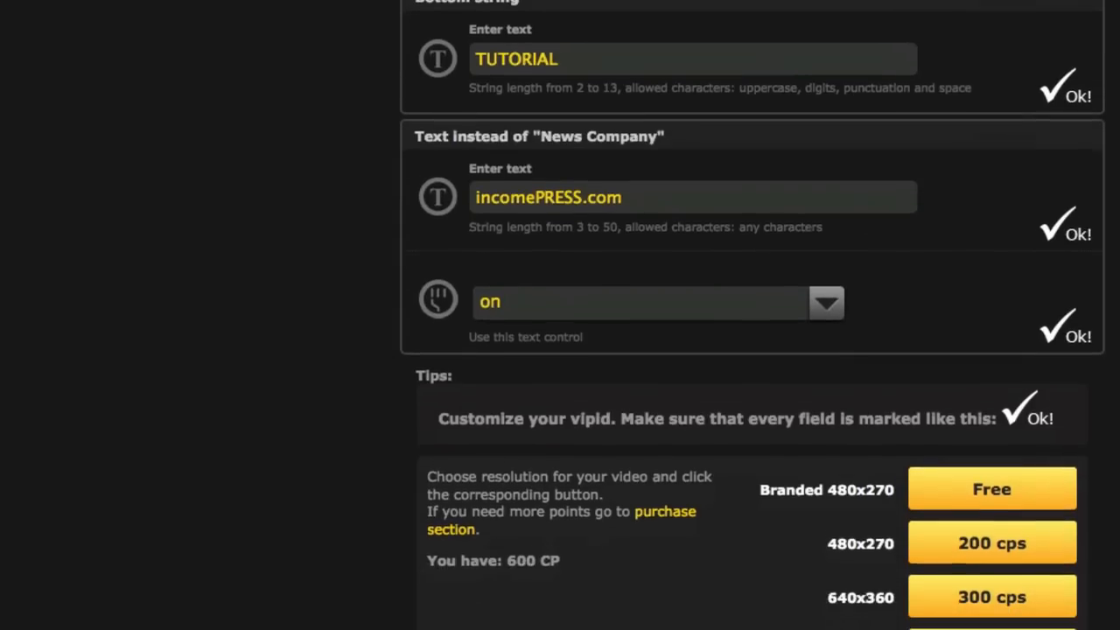
pyautogui.scroll(3)
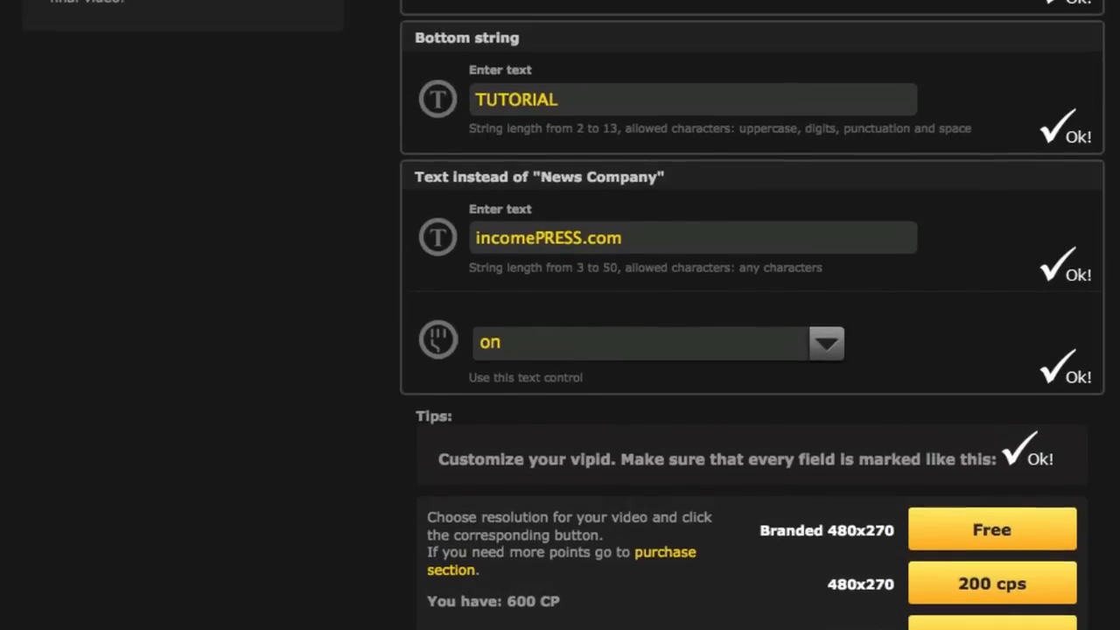
pyautogui.scroll(3)
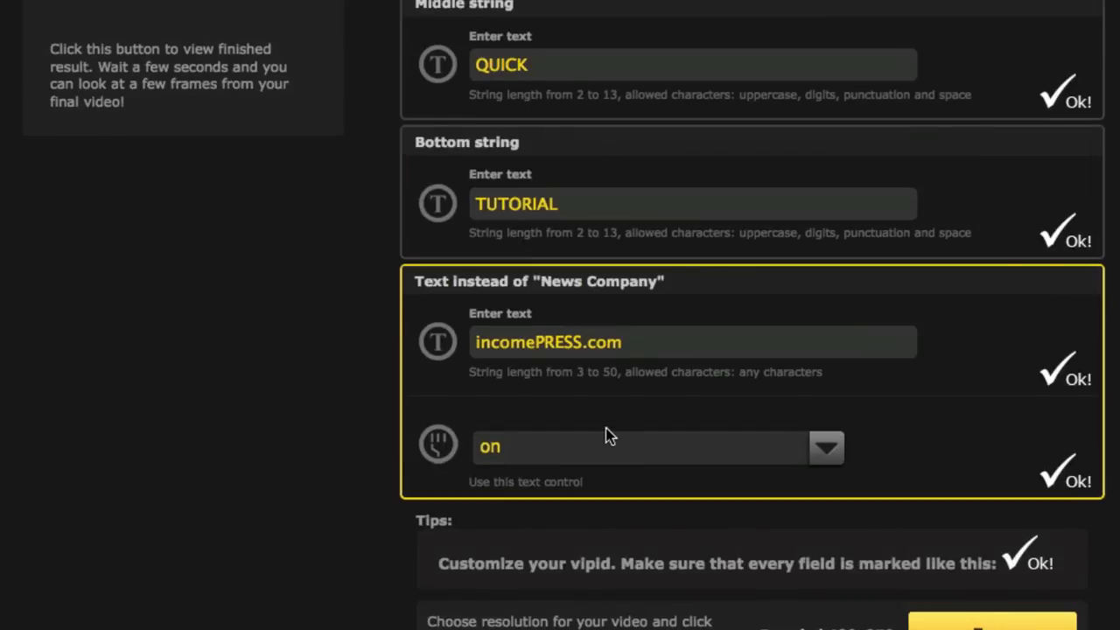
pyautogui.scroll(3)
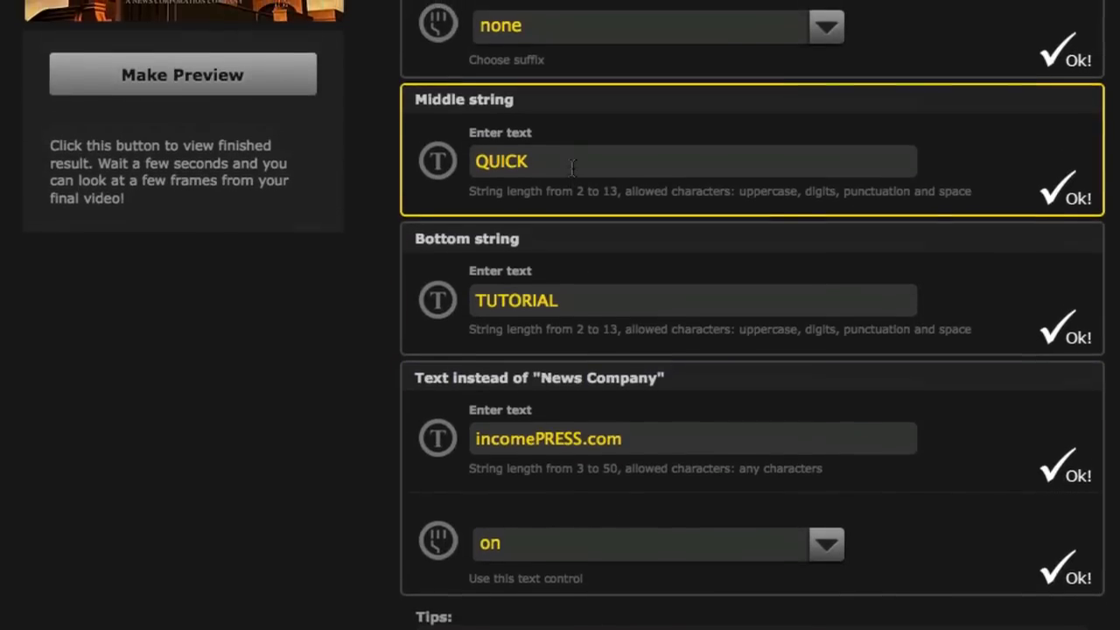
pyautogui.scroll(3)
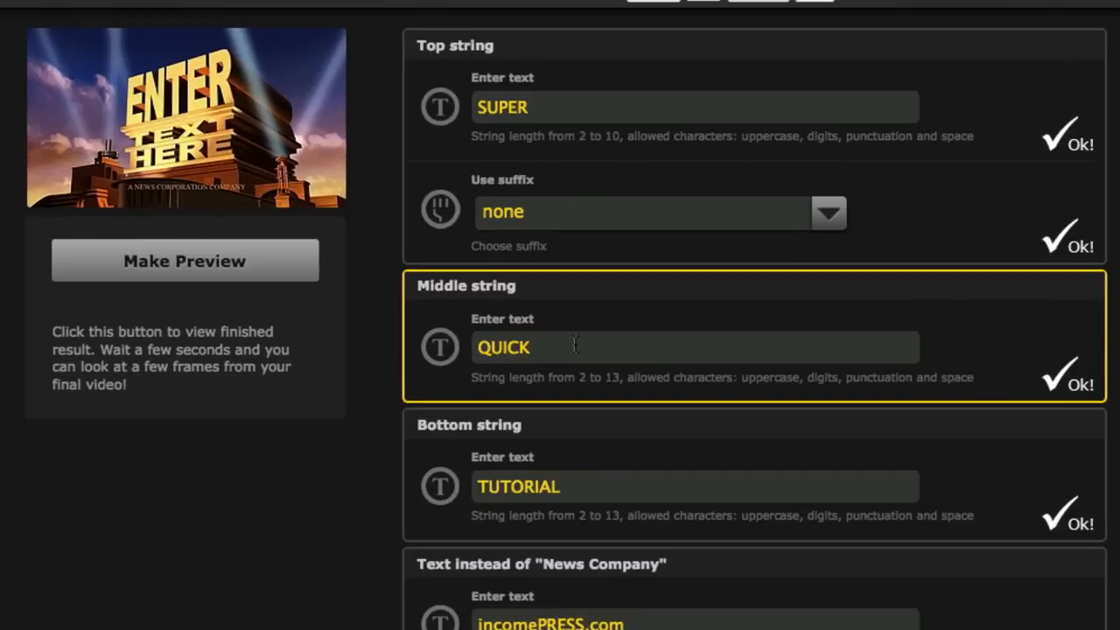
pyautogui.scroll(-3)
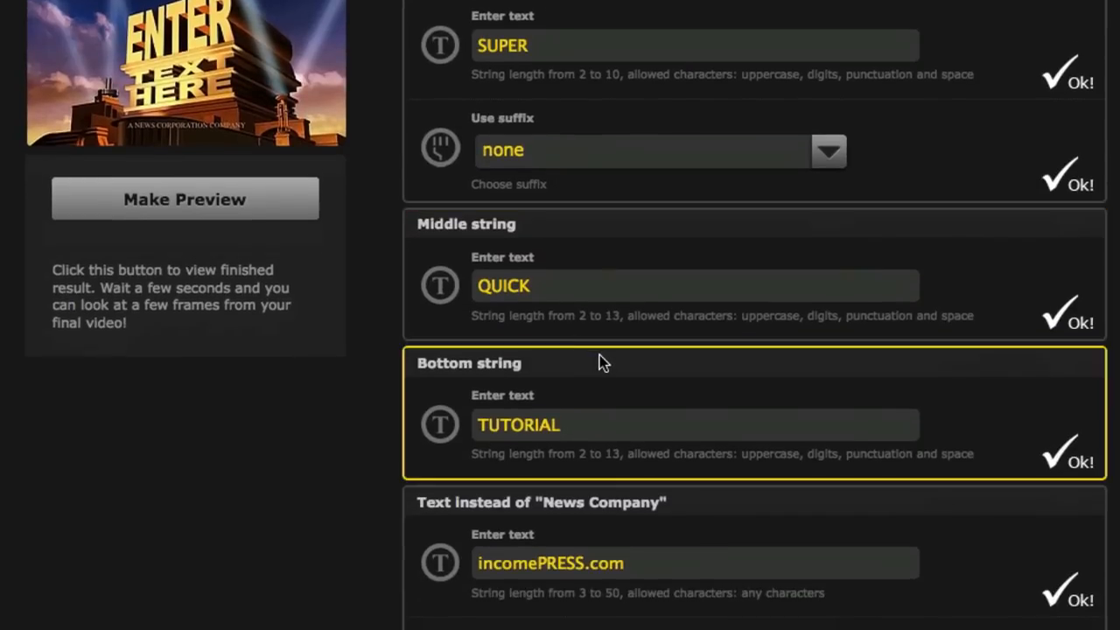
pyautogui.scroll(3)
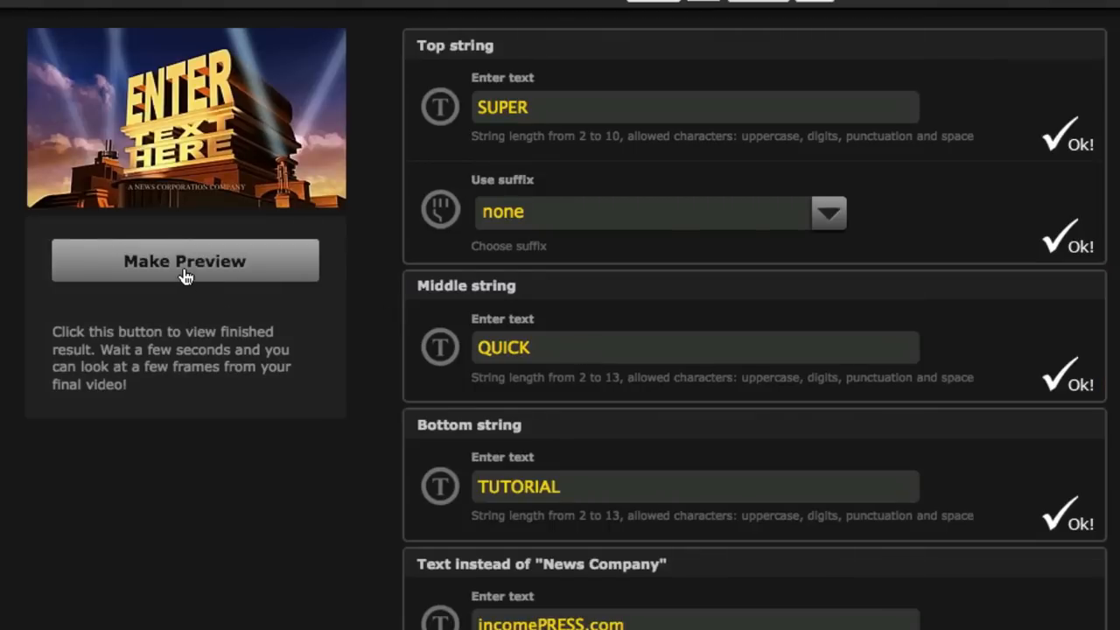
pyautogui.moveTo(214, 295)
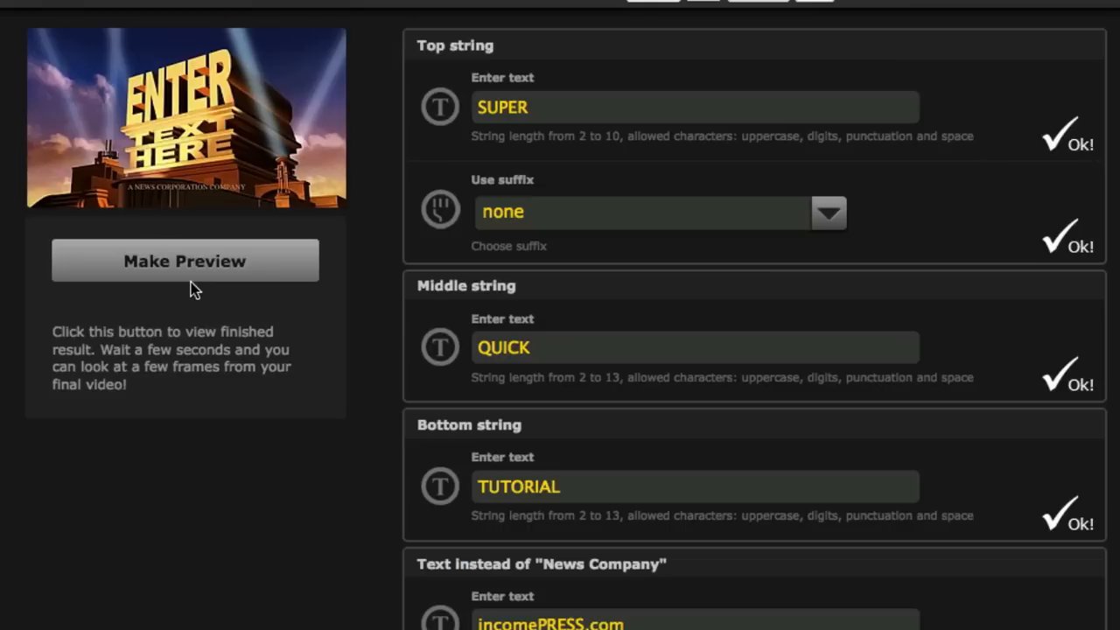
pyautogui.moveTo(193, 280)
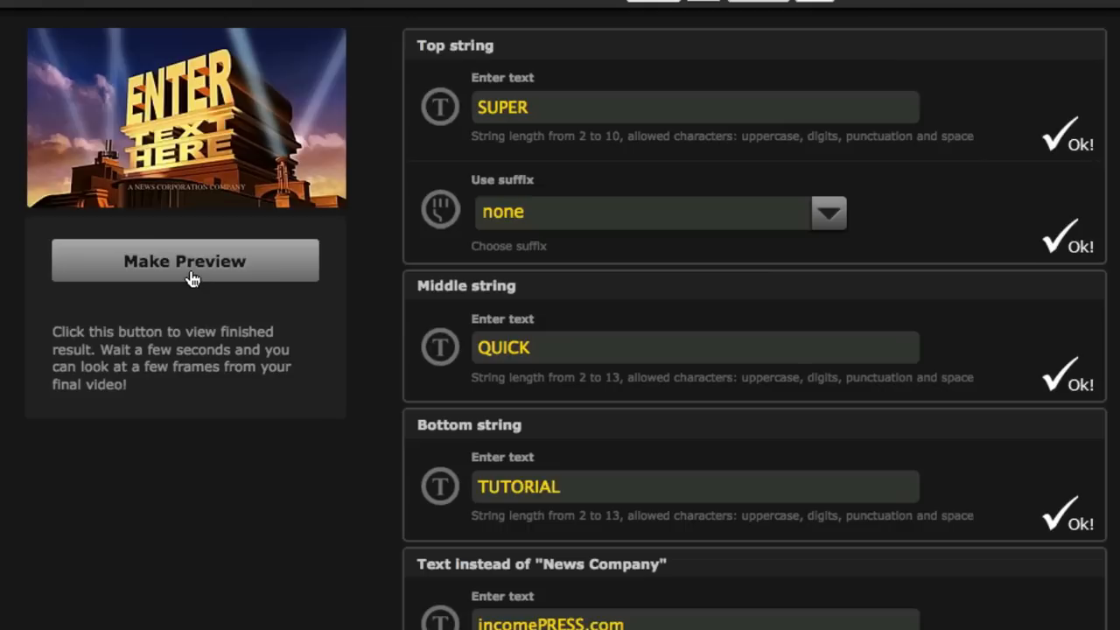
pyautogui.moveTo(161, 267)
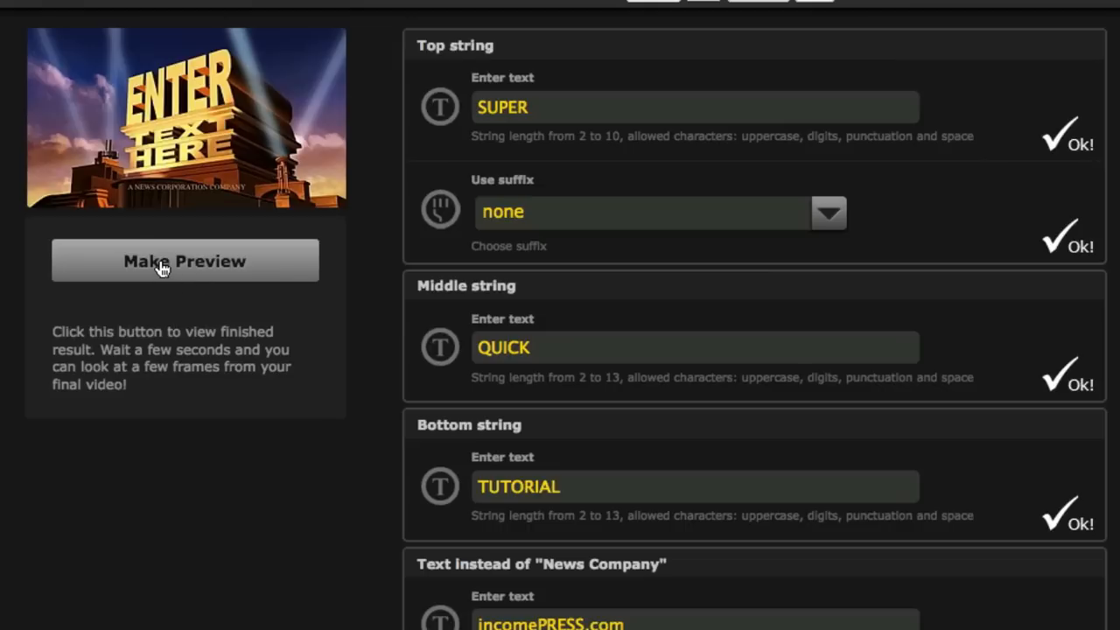
# Generate the preview and view its three SUPER QUICK TUTORIAL frames.
pyautogui.click(185, 260)
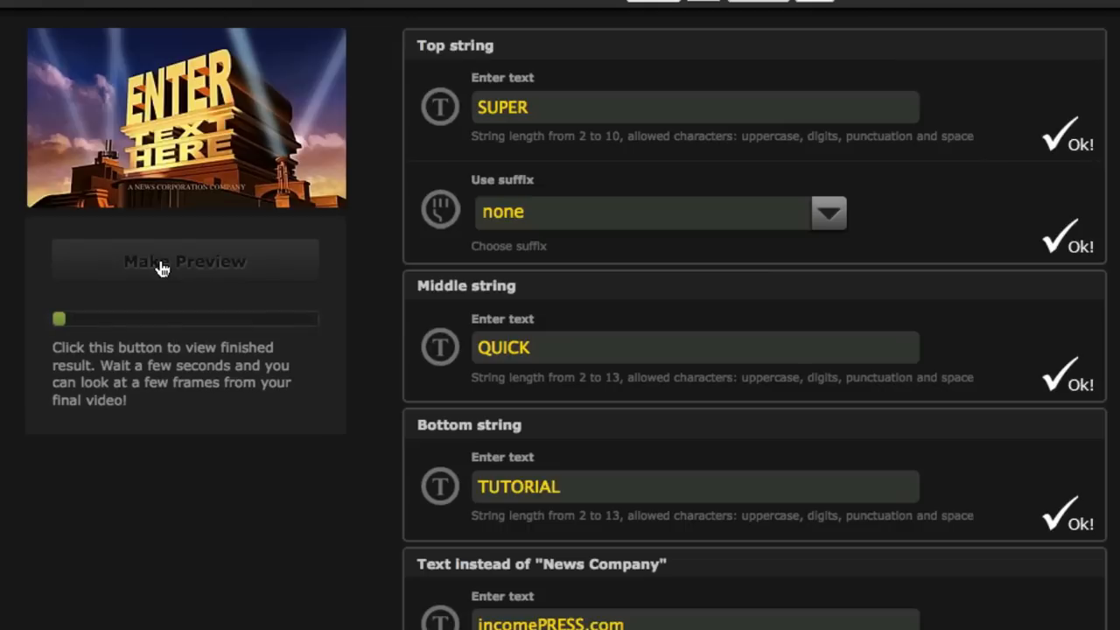
pyautogui.click(184, 261)
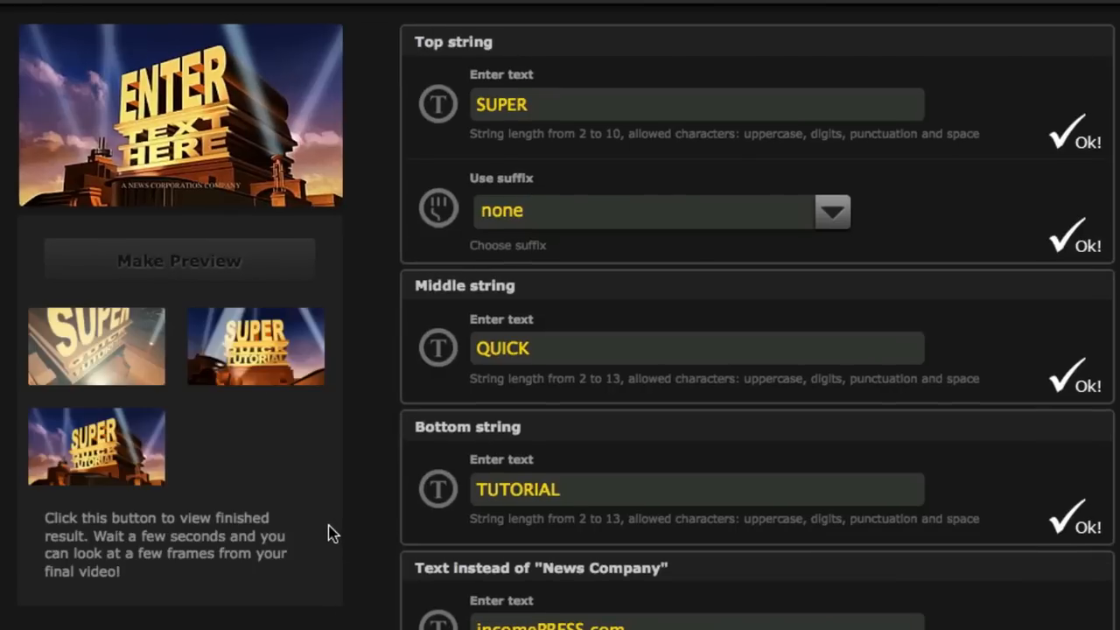
pyautogui.moveTo(110, 350)
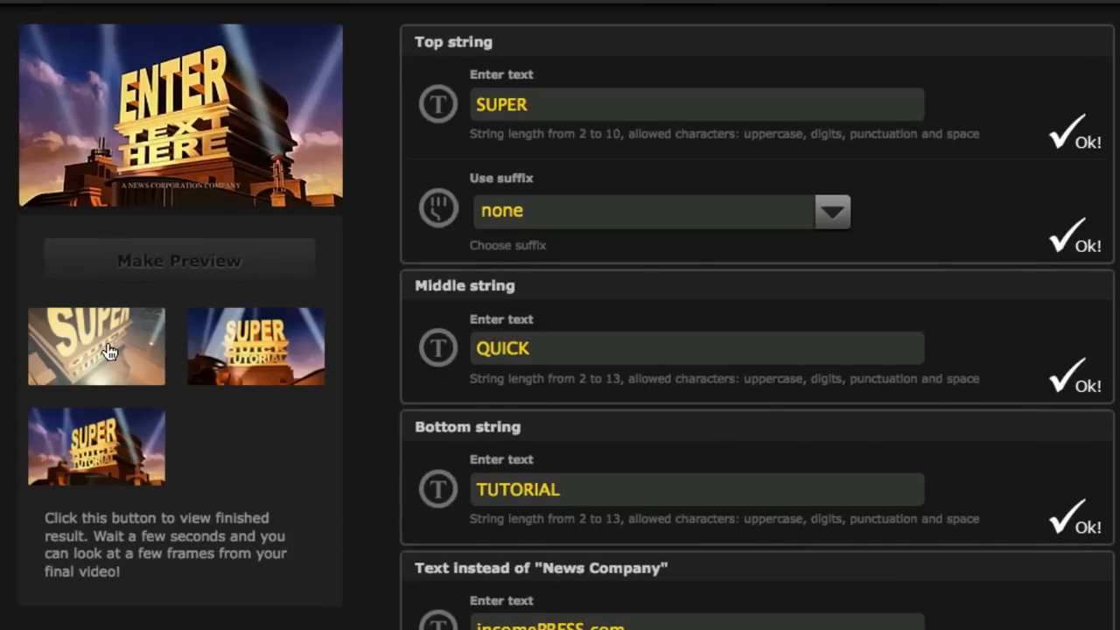
pyautogui.click(95, 346)
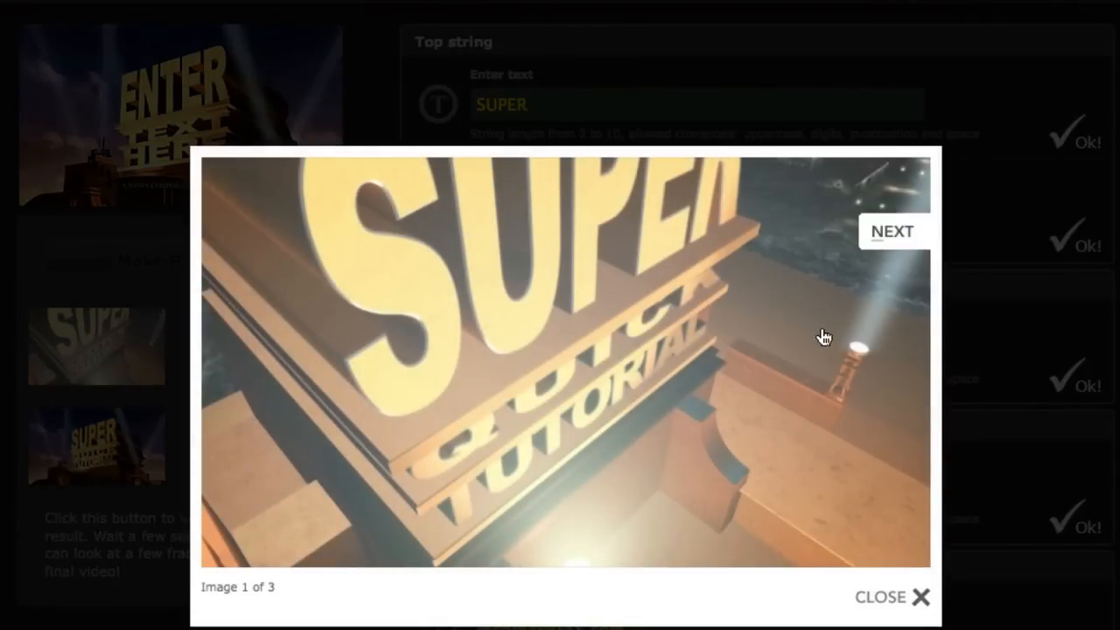
pyautogui.moveTo(844, 291)
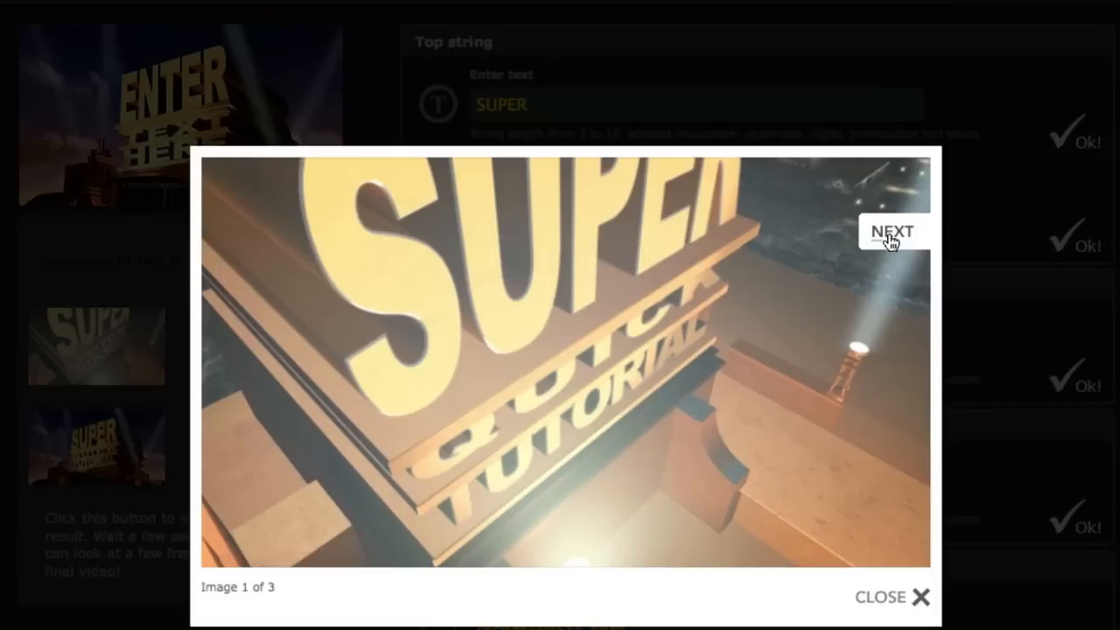
pyautogui.click(891, 230)
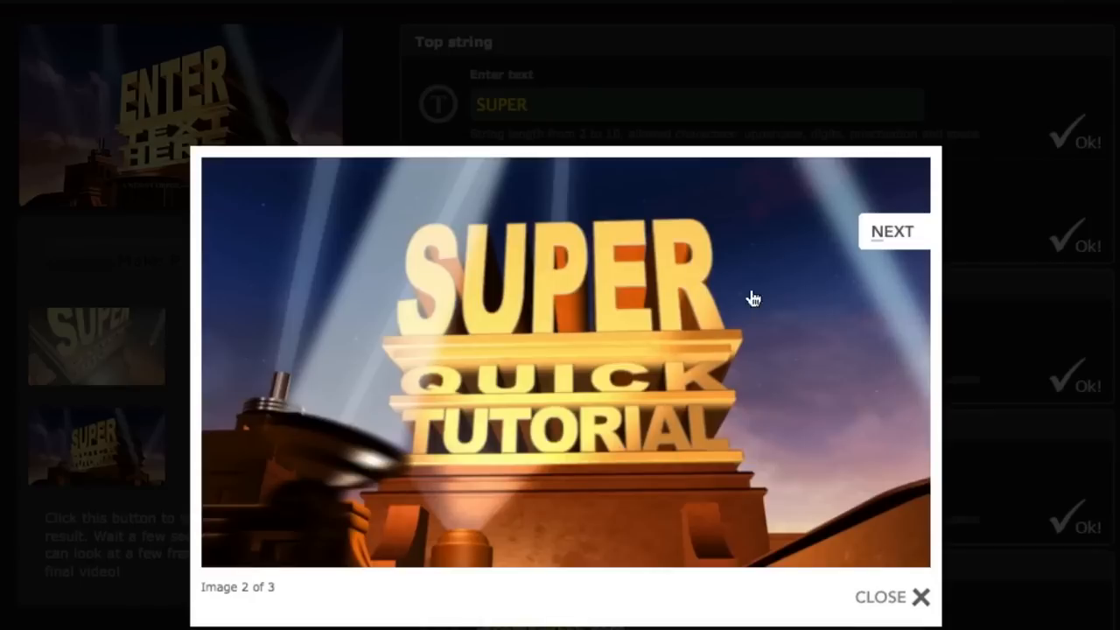
pyautogui.moveTo(756, 385)
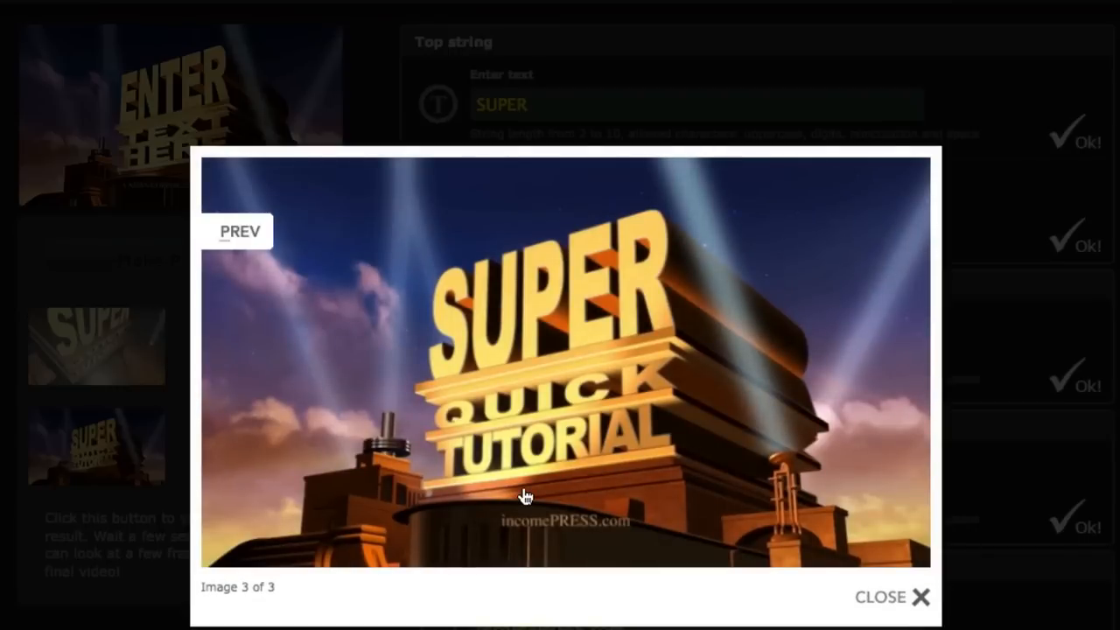
pyautogui.moveTo(867, 598)
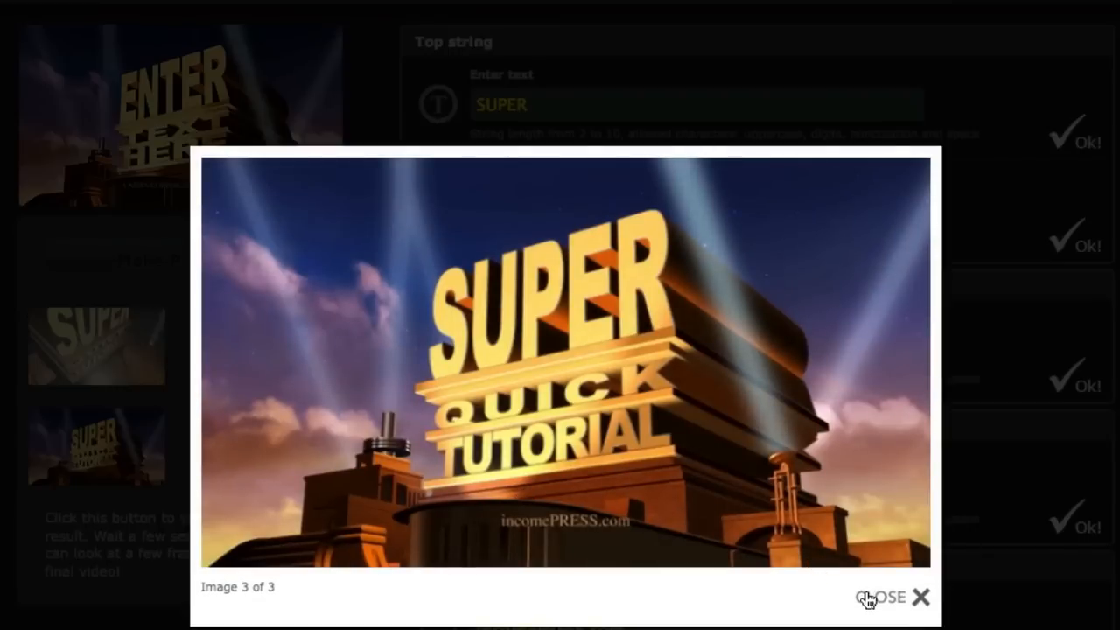
pyautogui.click(892, 596)
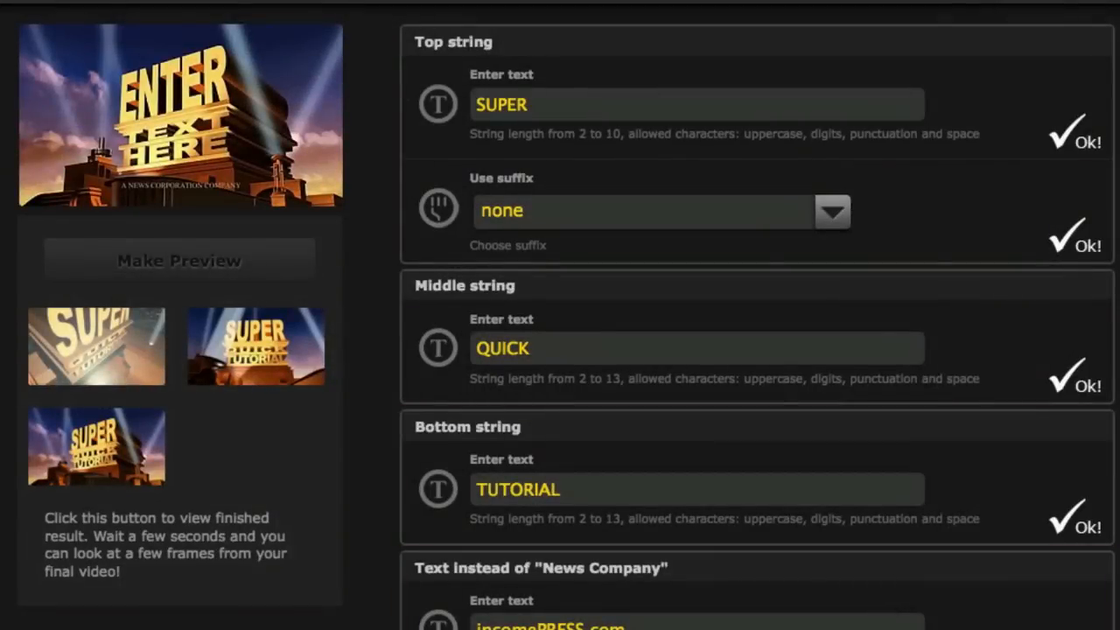
# Render the intro at 640x360 resolution for 300 points.
pyautogui.scroll(-3)
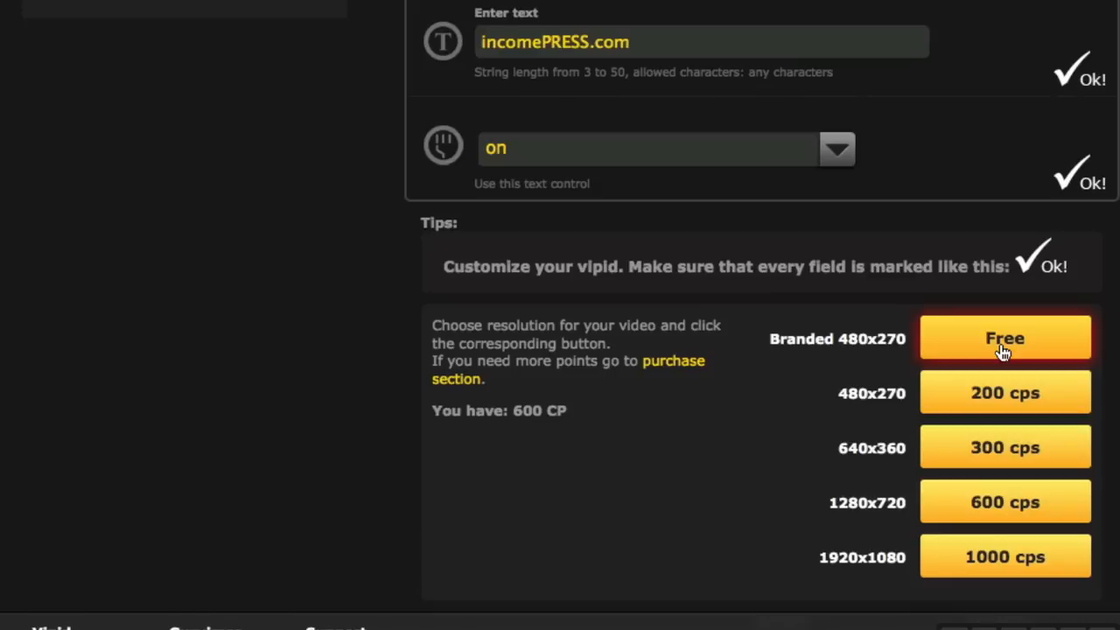
pyautogui.moveTo(1004, 392)
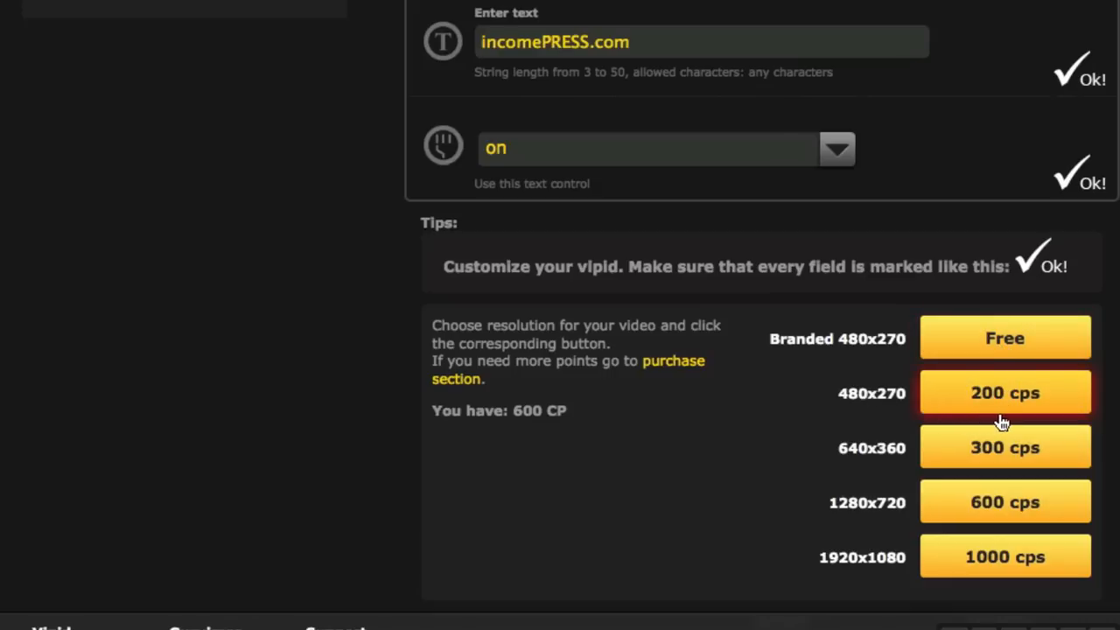
pyautogui.moveTo(881, 420)
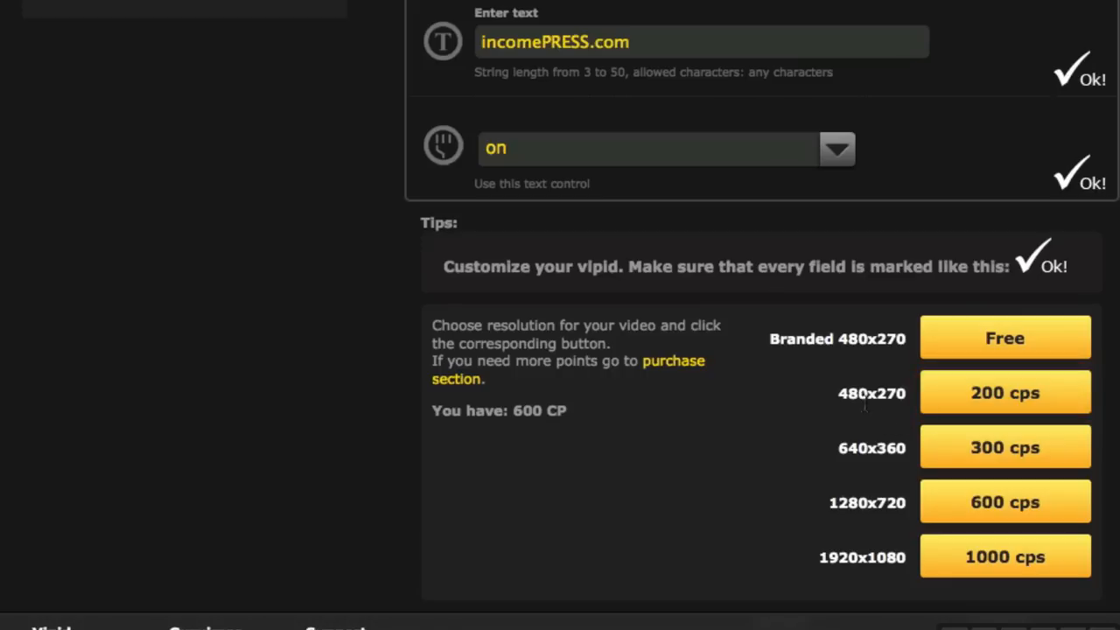
pyautogui.moveTo(610, 438)
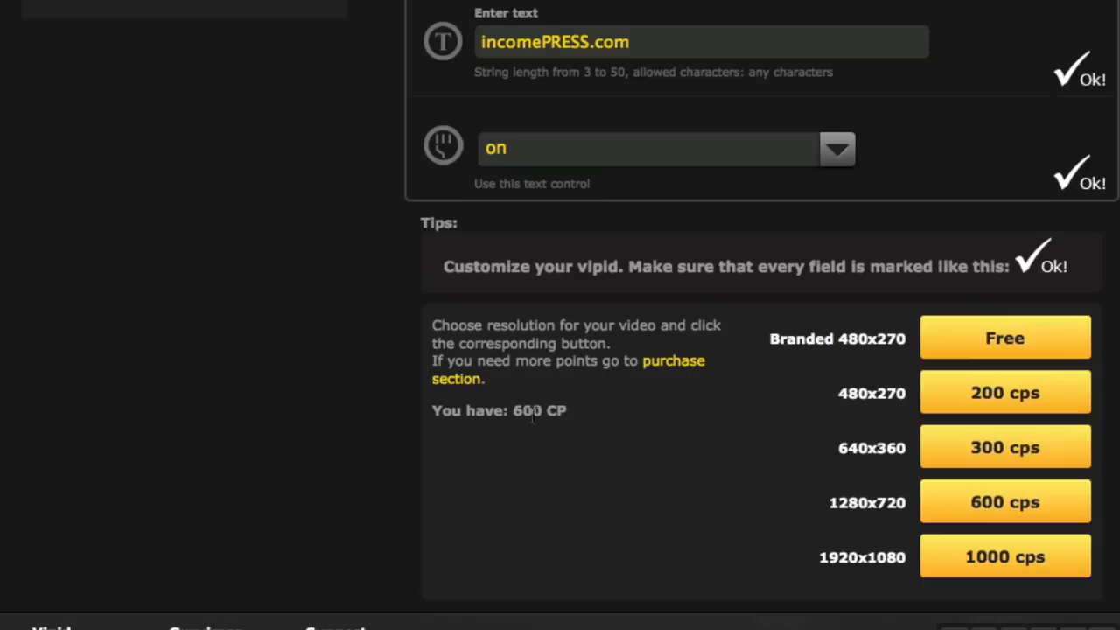
pyautogui.moveTo(590, 418)
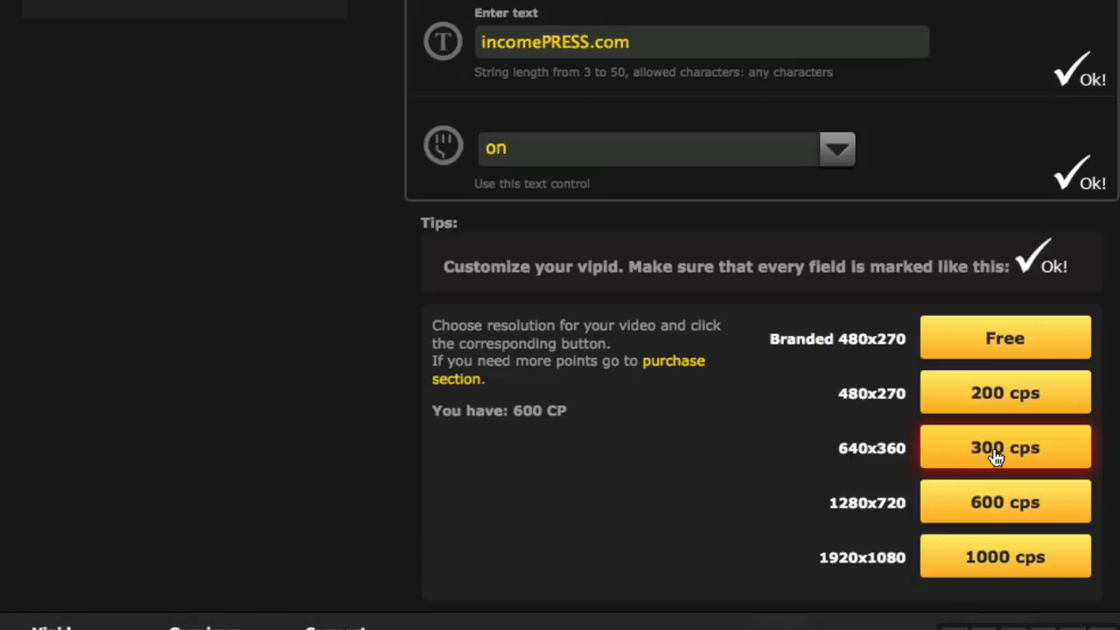
pyautogui.moveTo(1003, 451)
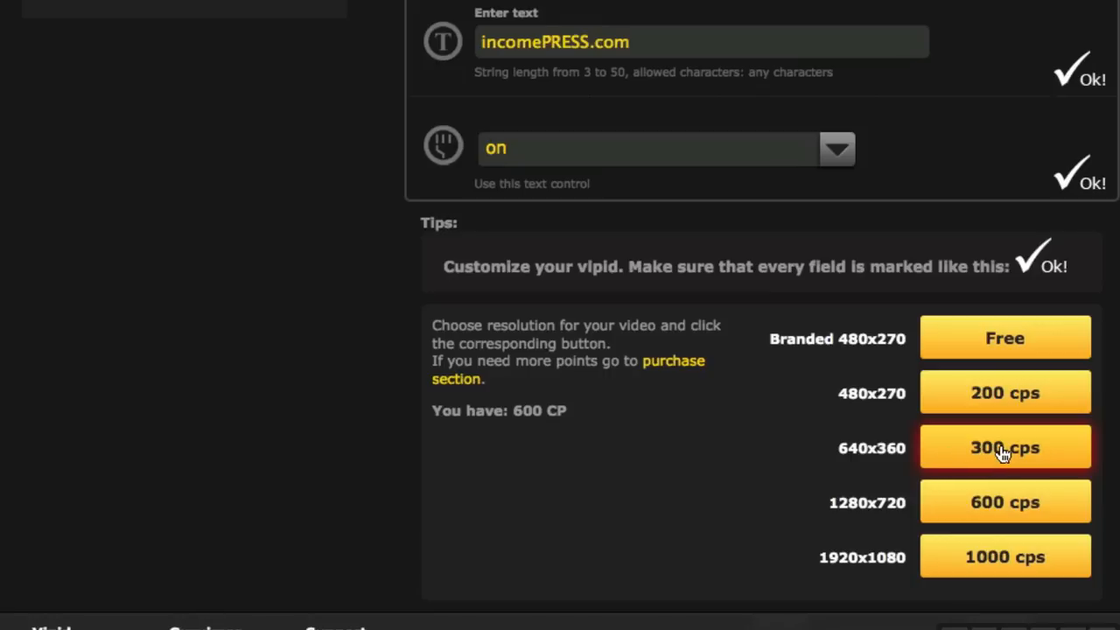
pyautogui.click(1004, 447)
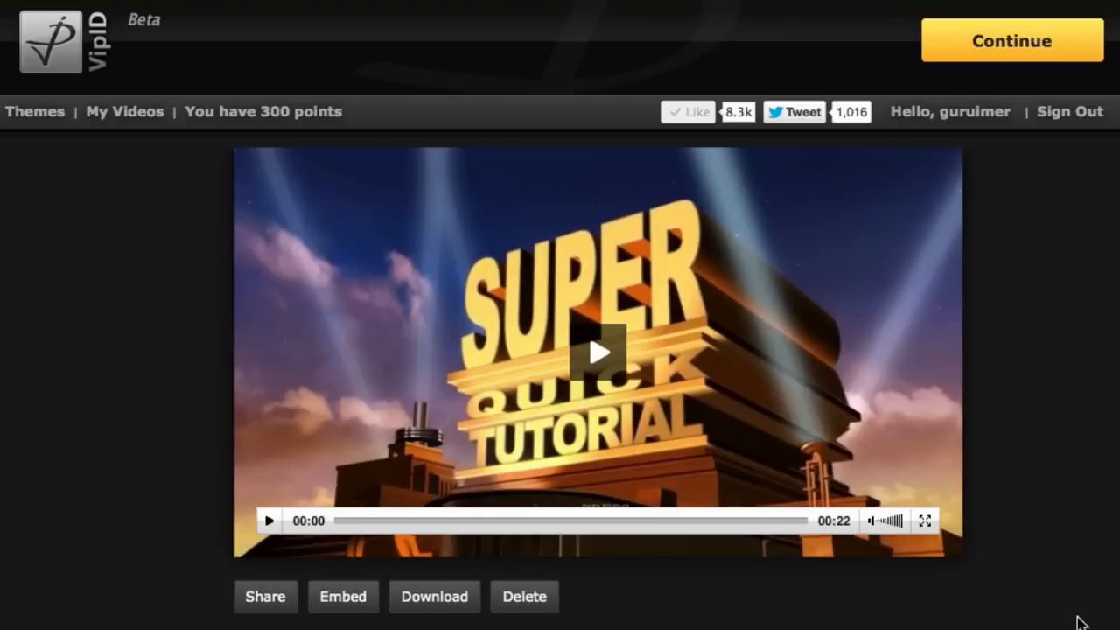
pyautogui.moveTo(612, 361)
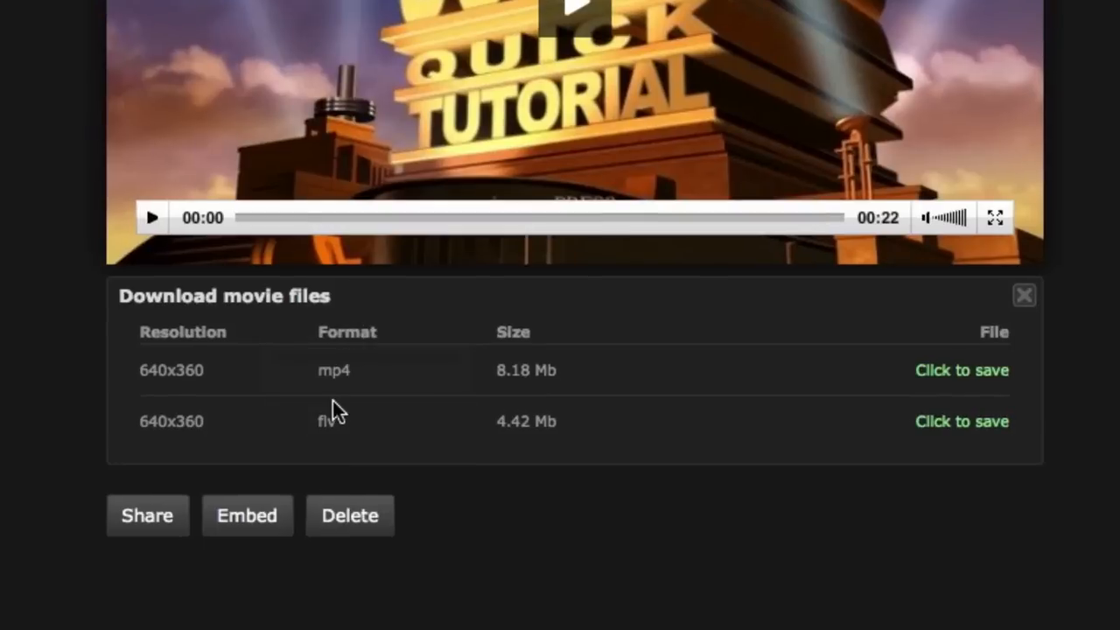
pyautogui.moveTo(349, 391)
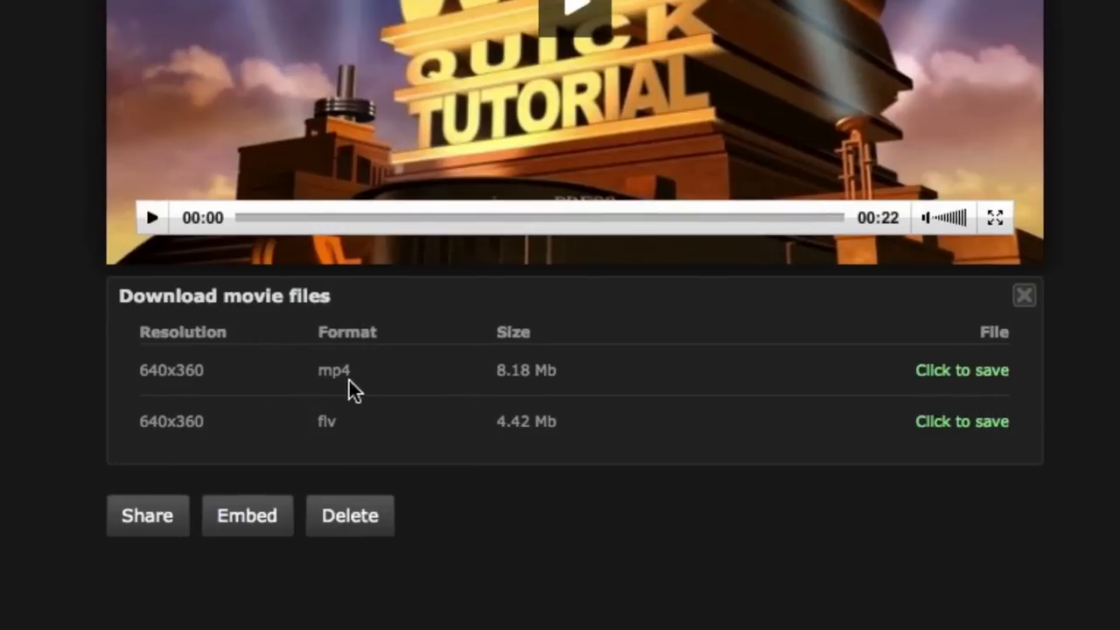
pyautogui.moveTo(340, 433)
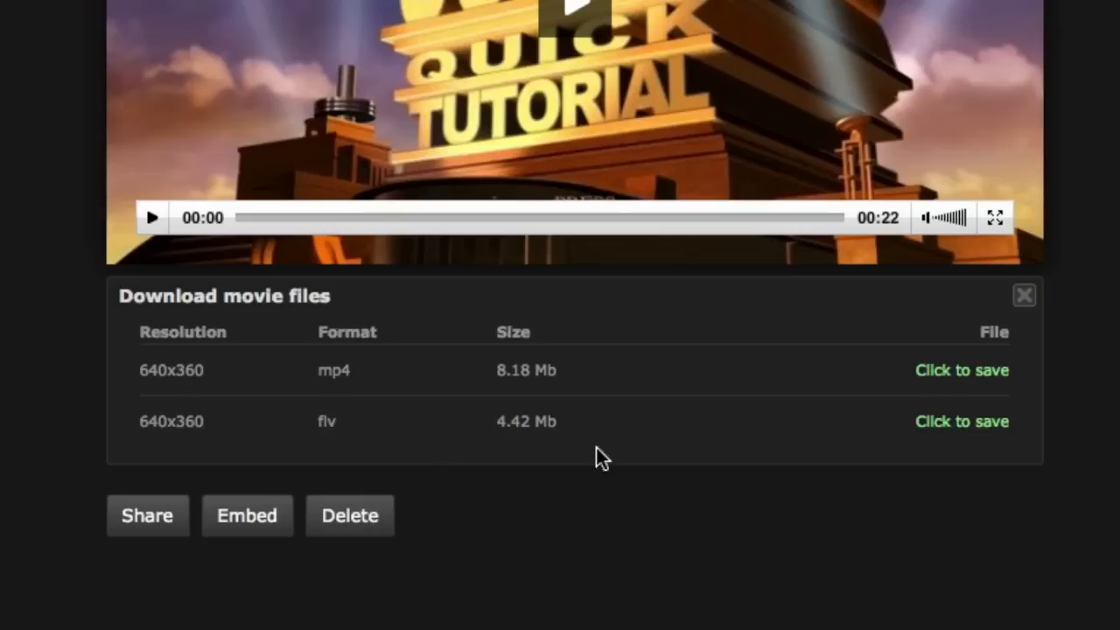
pyautogui.moveTo(951, 385)
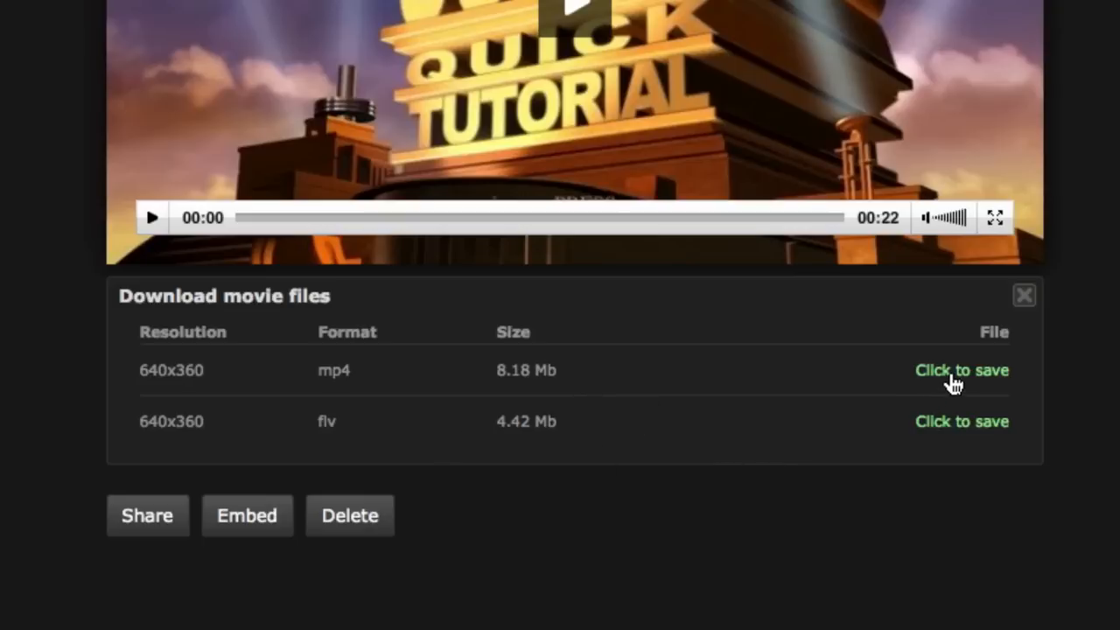